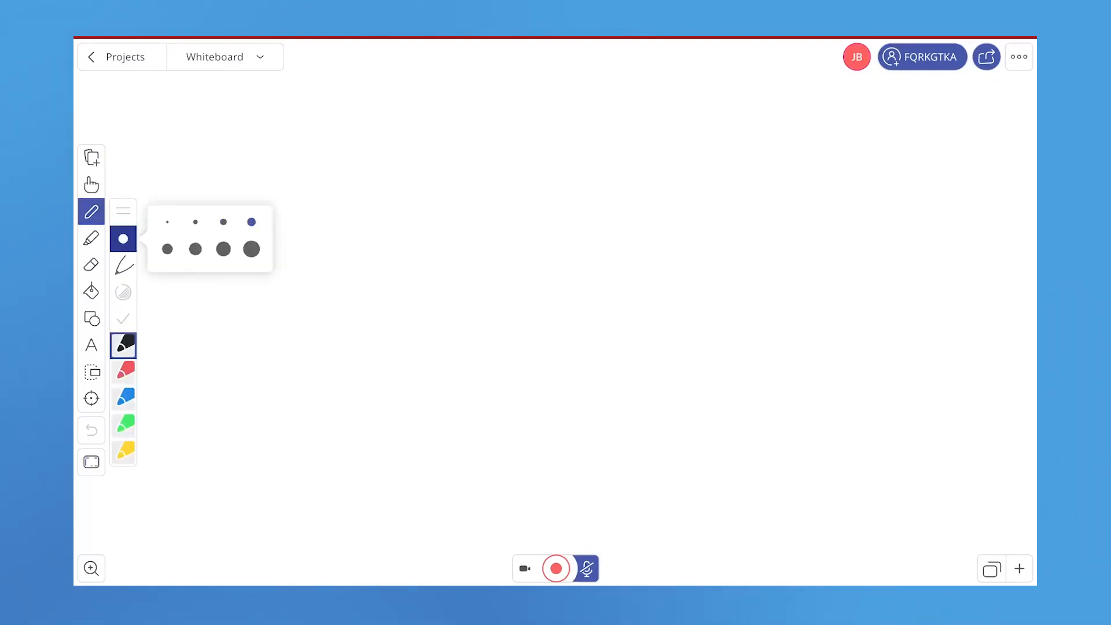
Step: Handwrite a small light-blue "hi" with a thin pen tip near the upper middle of the page
left_click(123, 263)
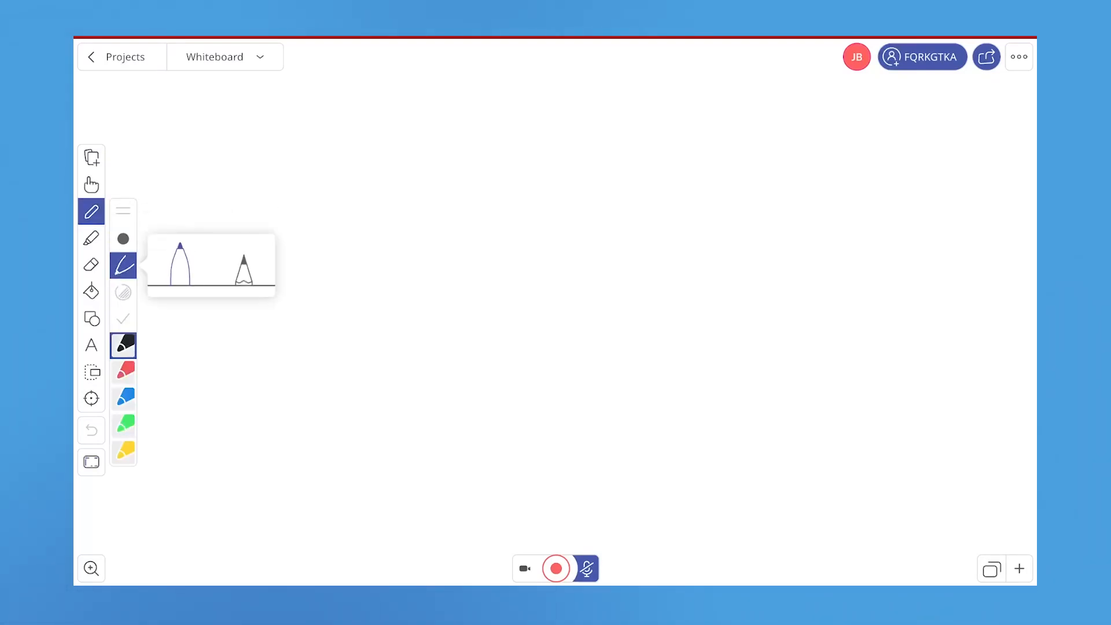
left_click(123, 398)
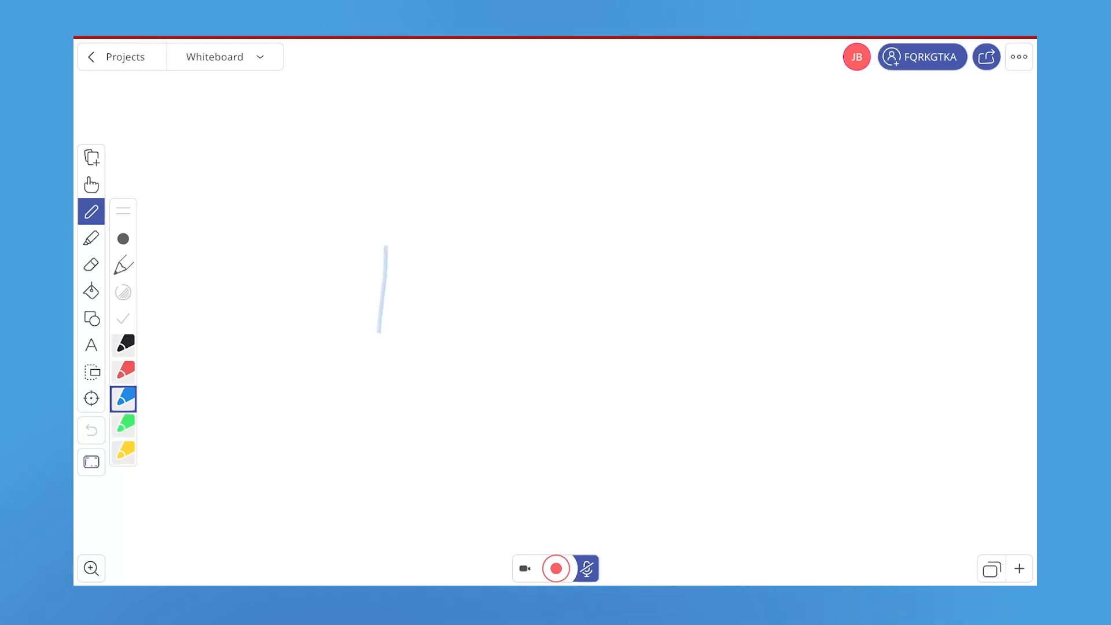
left_click_drag(397, 254, 425, 323)
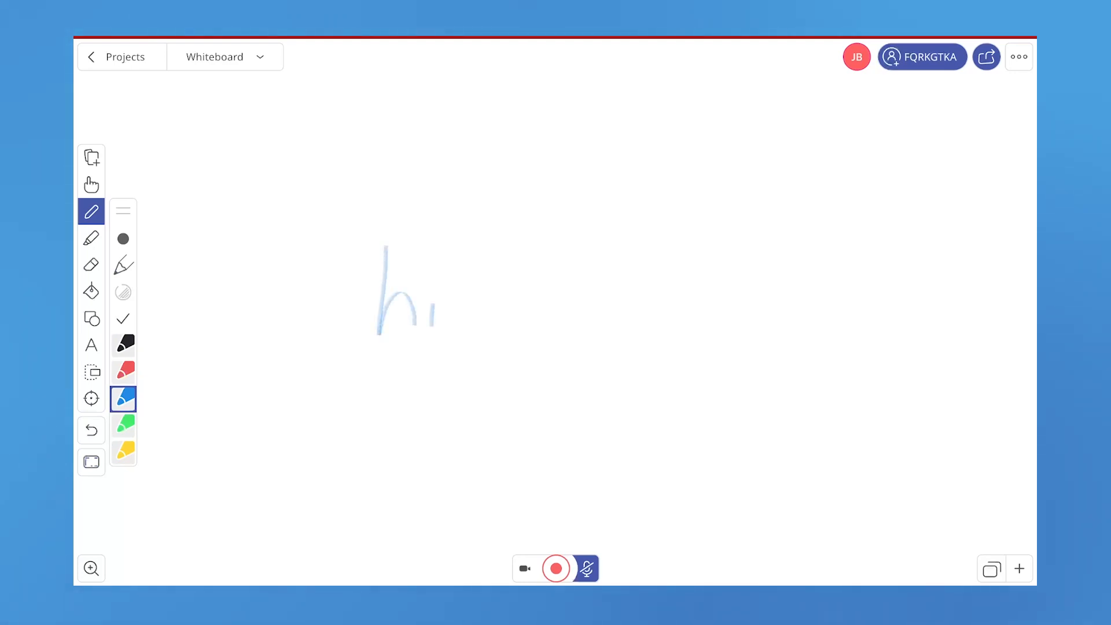
left_click_drag(457, 240, 457, 327)
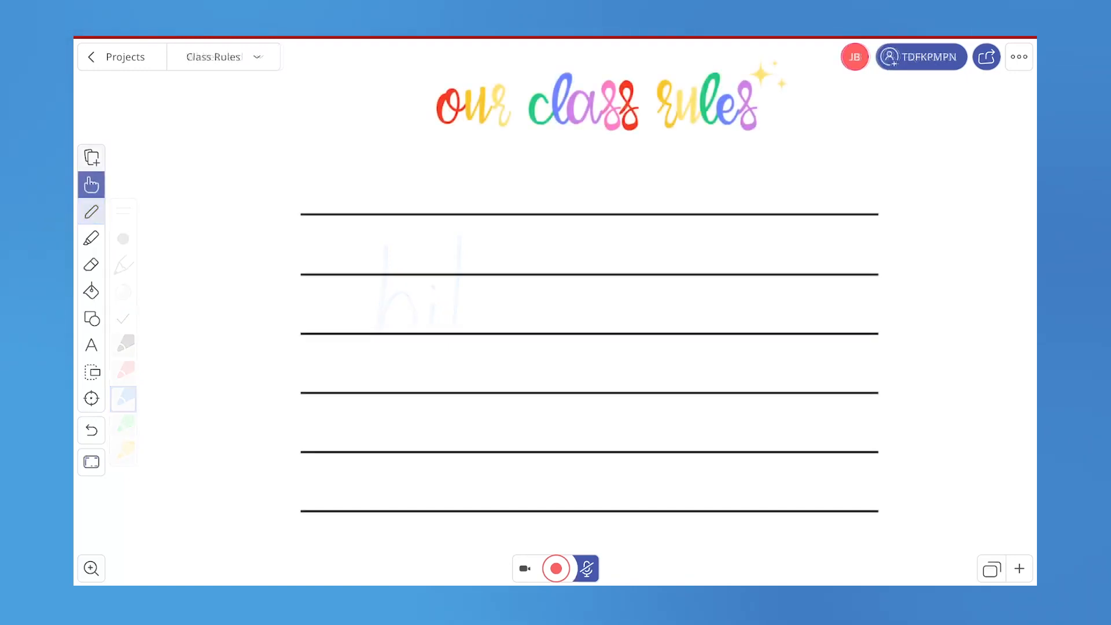
Step: Insert a Giphy GIF found for "rules" onto the top left of the Class Rules page
left_click(91, 157)
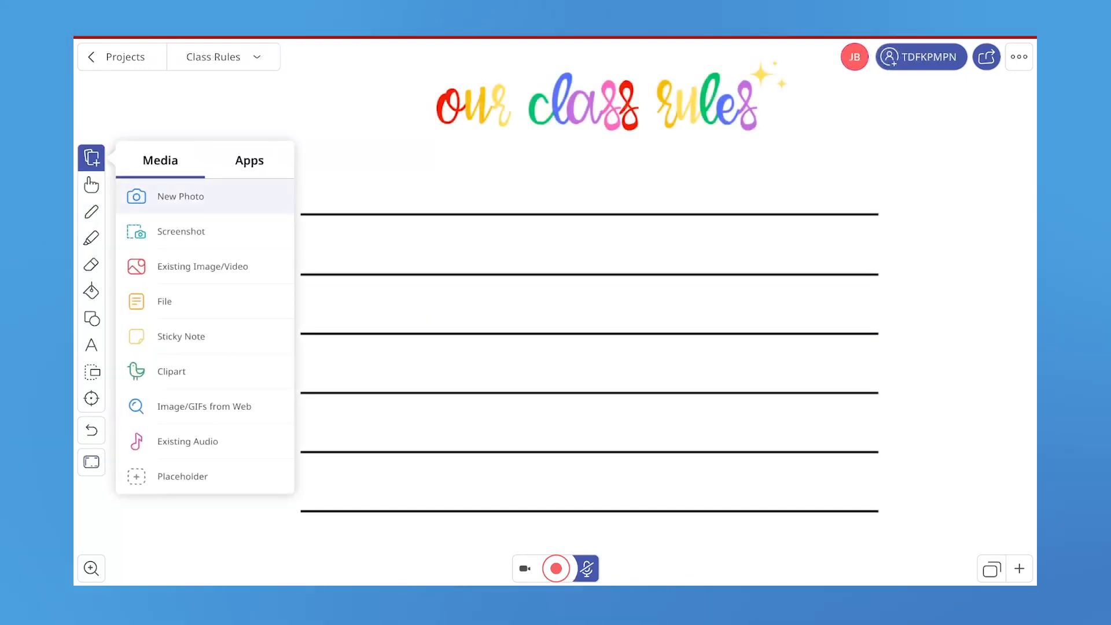
left_click(204, 406)
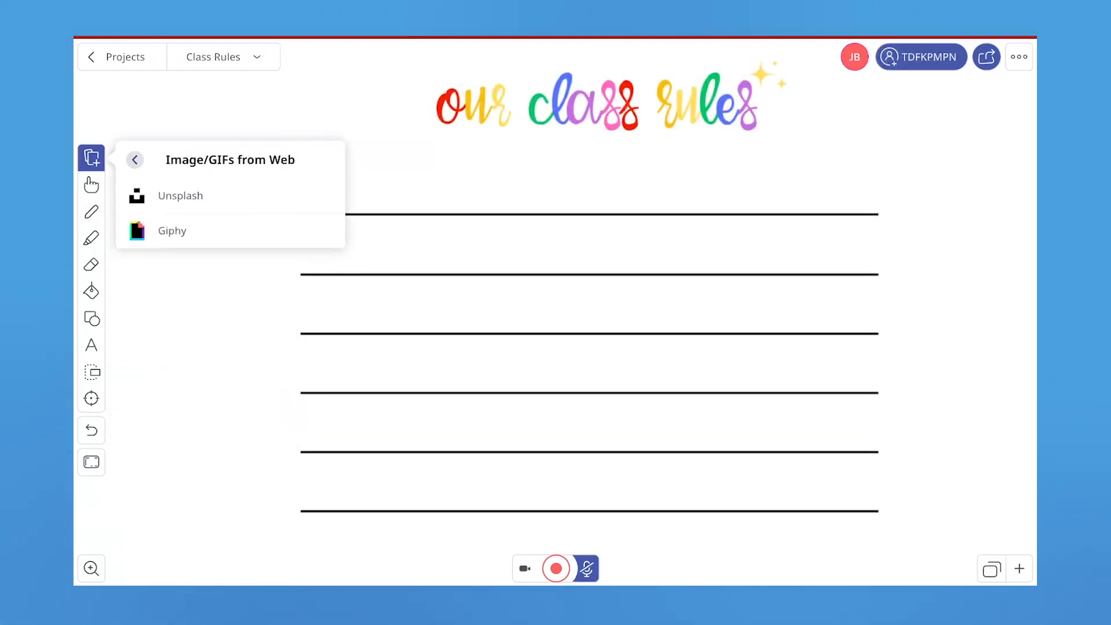
left_click(171, 230)
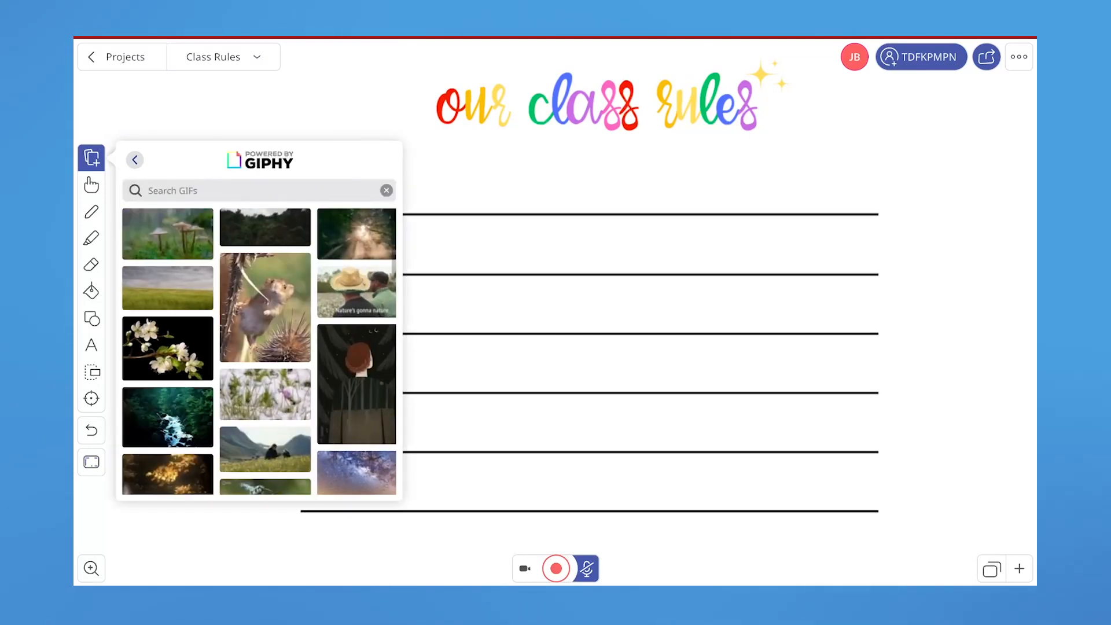
type("rules")
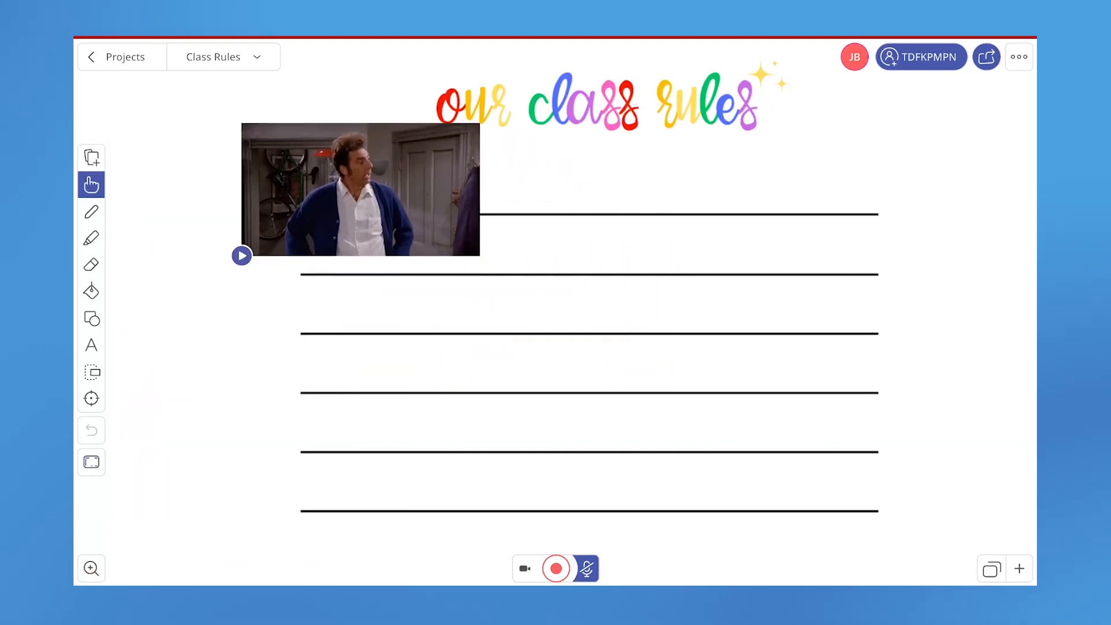
left_click(241, 254)
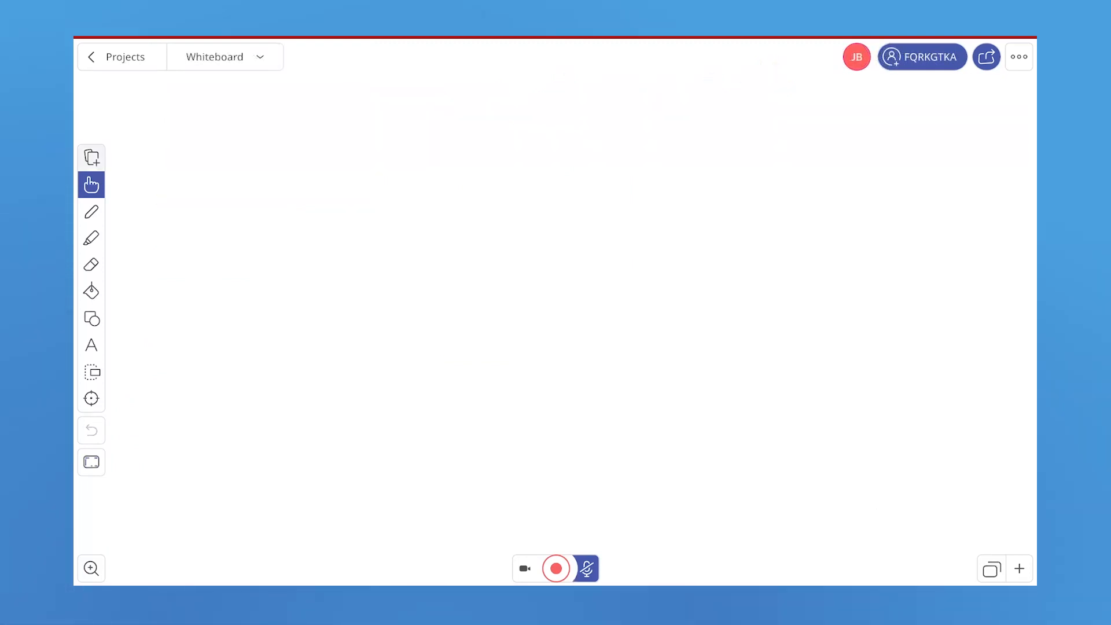
Step: Bring up the Choose Source list of file import locations, including cloud drives
left_click(90, 157)
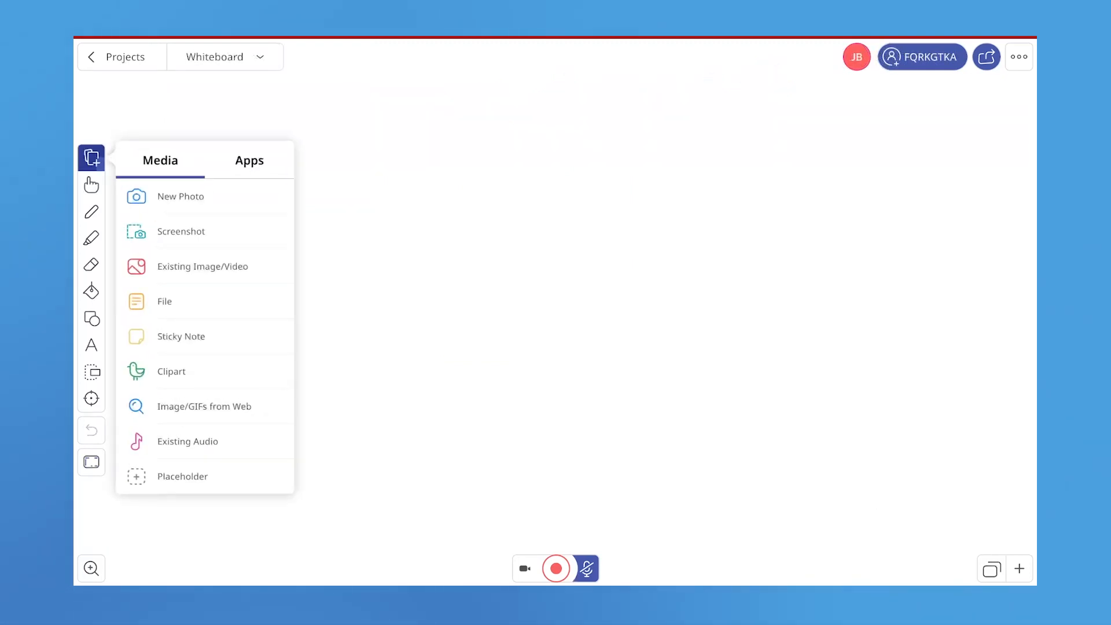
left_click(203, 266)
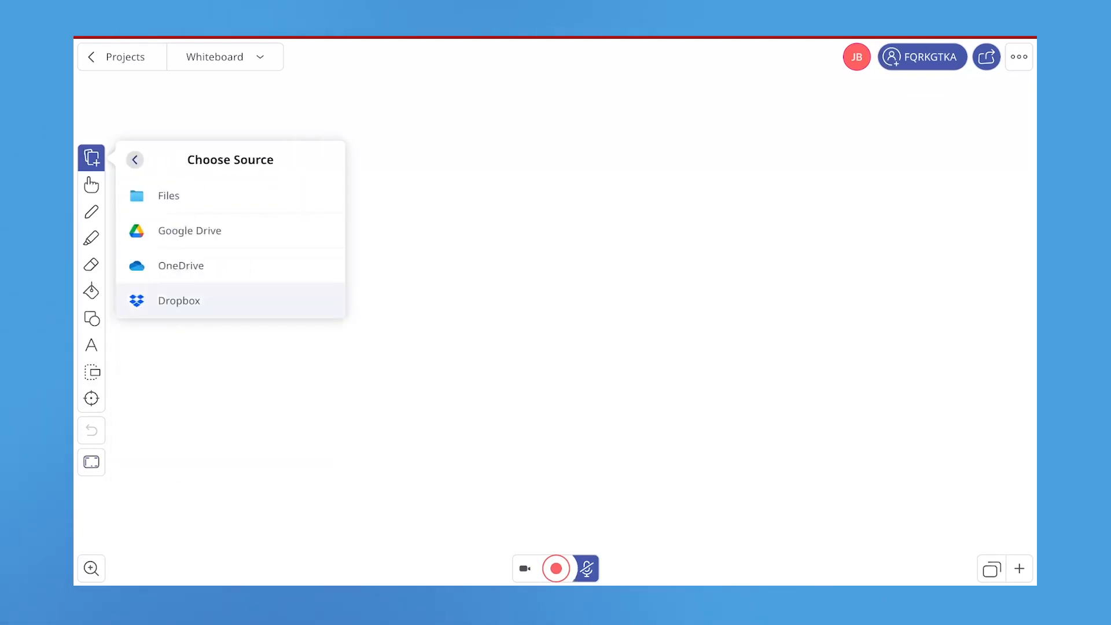
mouse_move(169, 195)
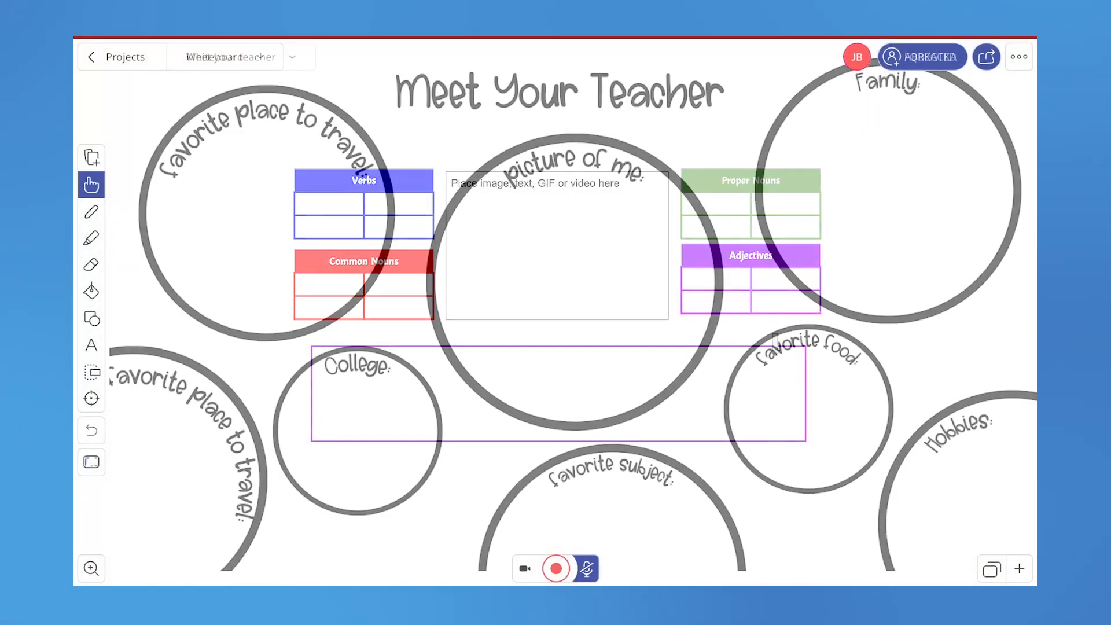
Step: Add an empty image placeholder inside the "picture of me" circle on the Meet Your Teacher page
left_click(91, 157)
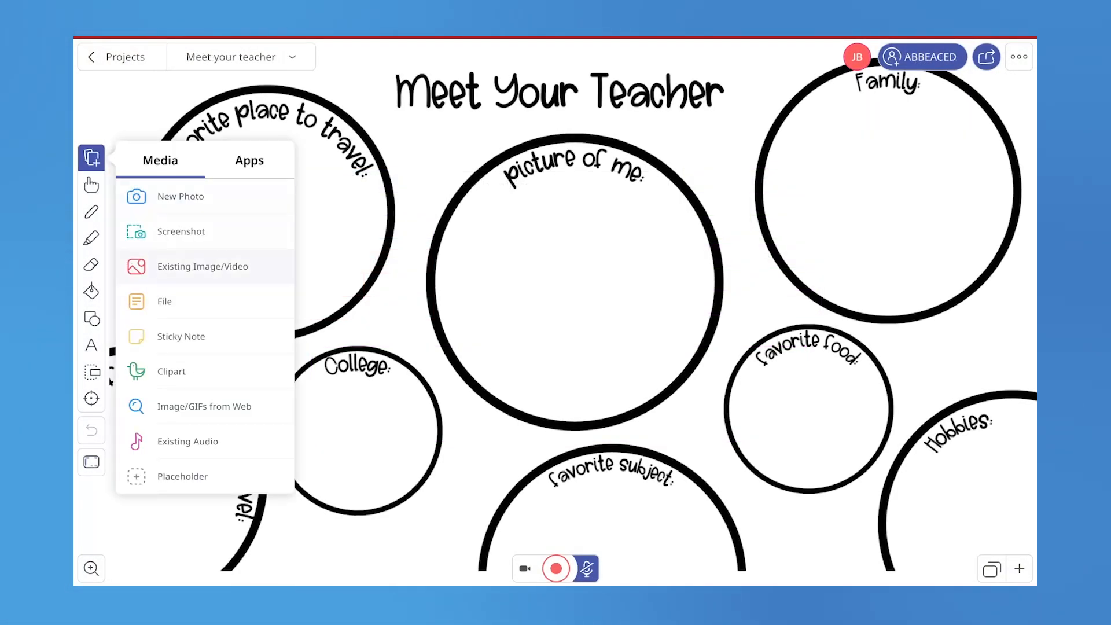
left_click(183, 477)
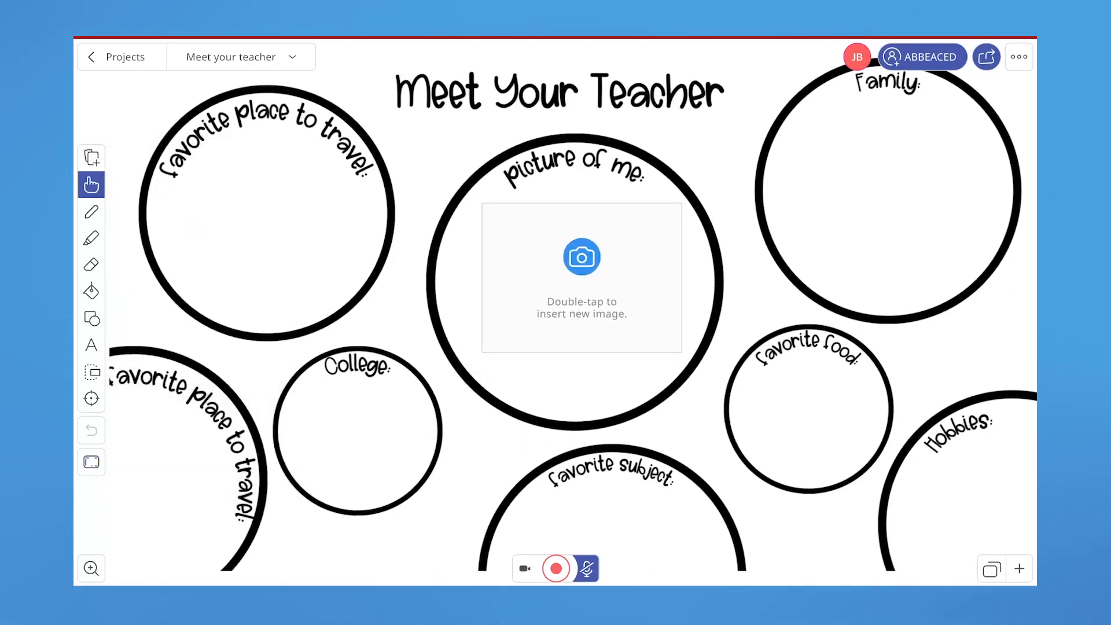
left_click(92, 157)
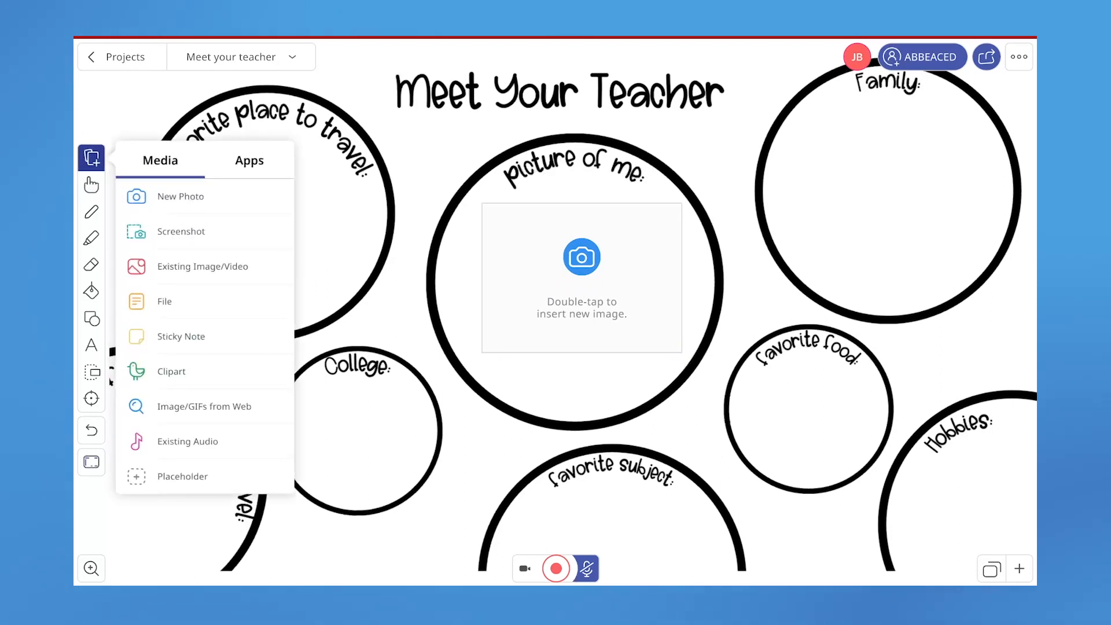
left_click(183, 476)
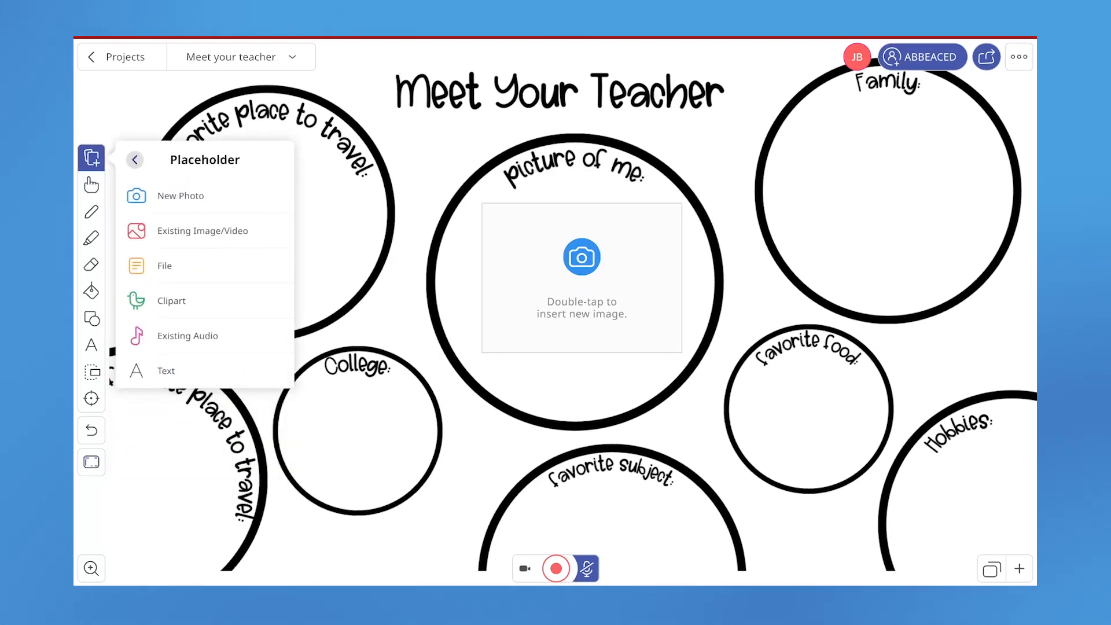
left_click(171, 301)
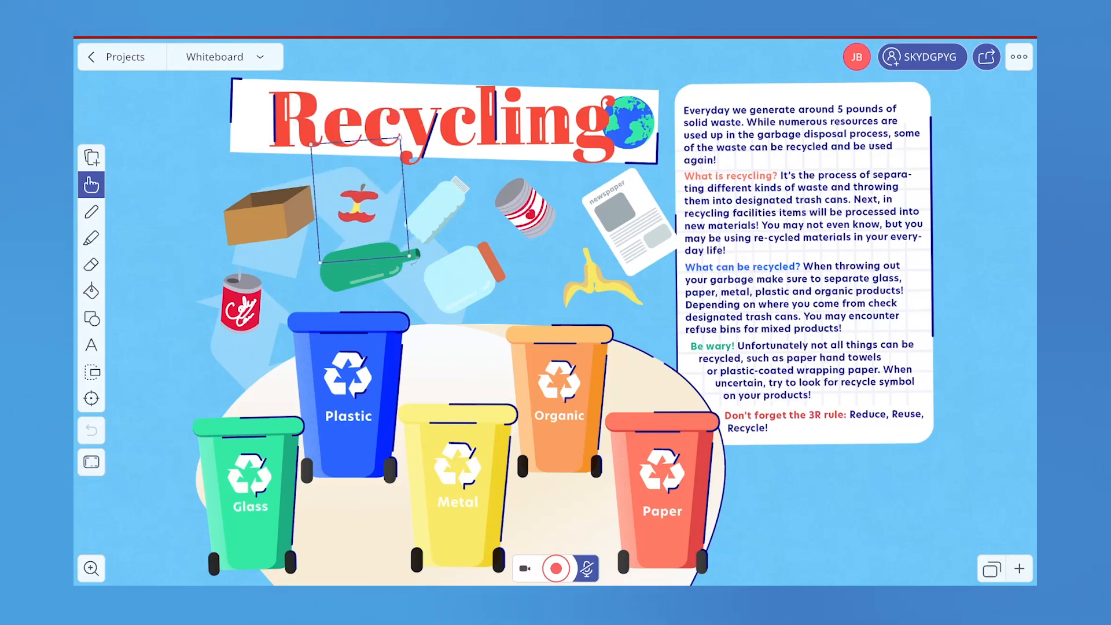
Step: Move the green bottle lower, then select the soda can and bottle together in Add Mode
left_click_drag(357, 206, 538, 283)
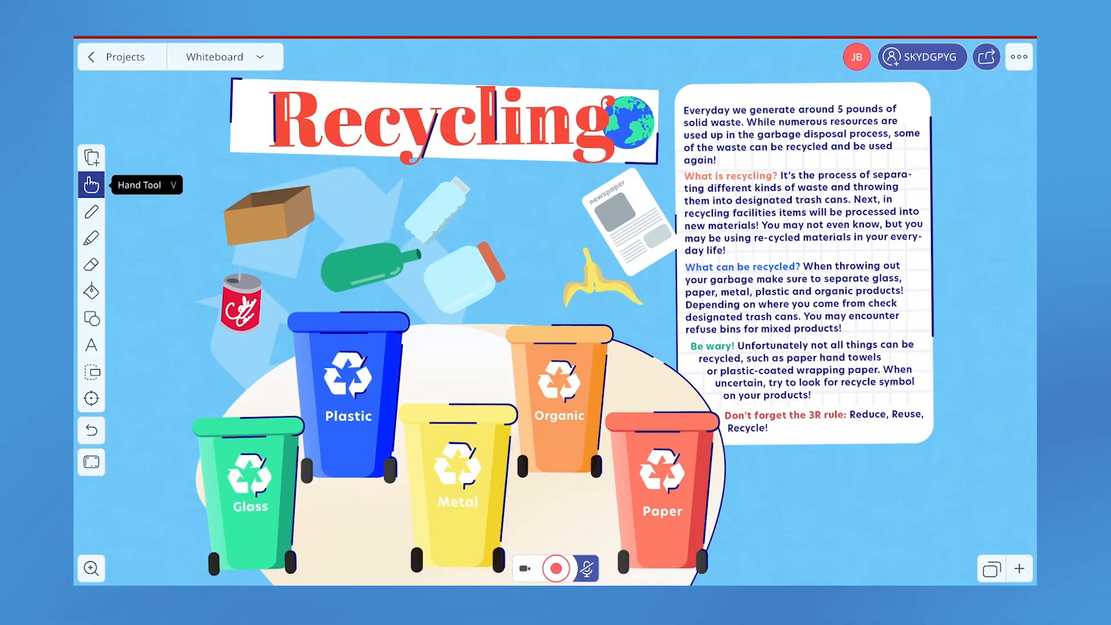
left_click(91, 184)
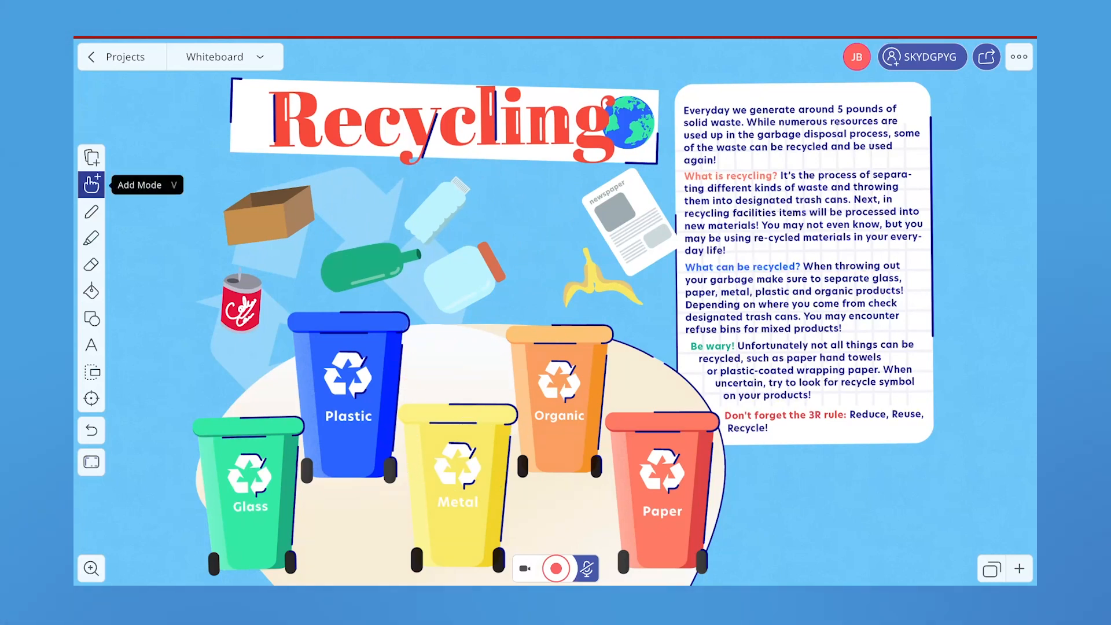
left_click(465, 269)
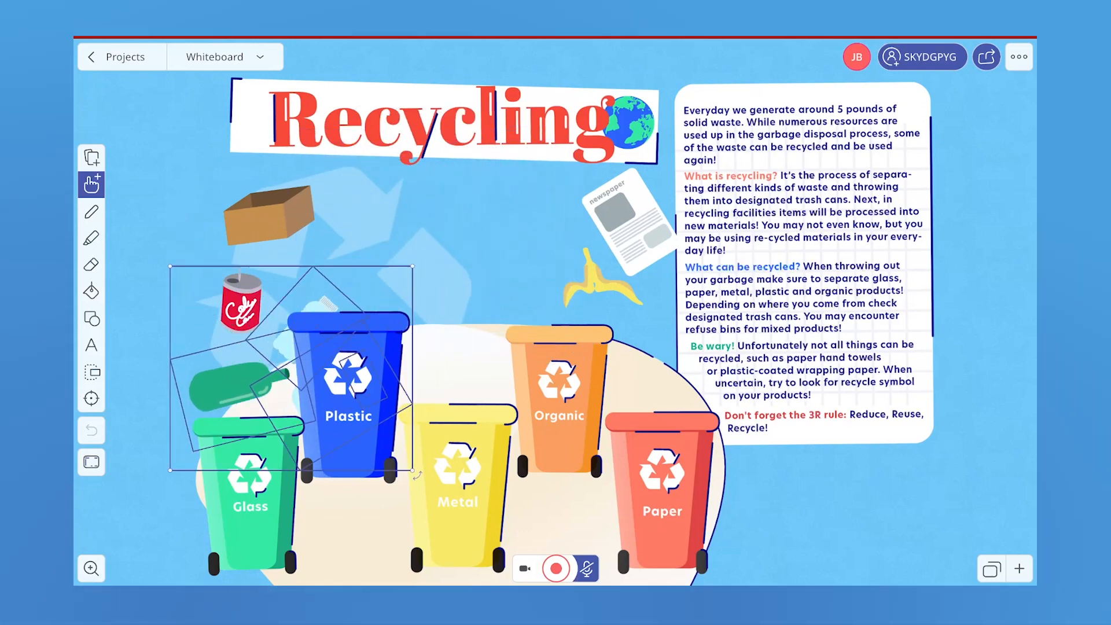
left_click(1018, 568)
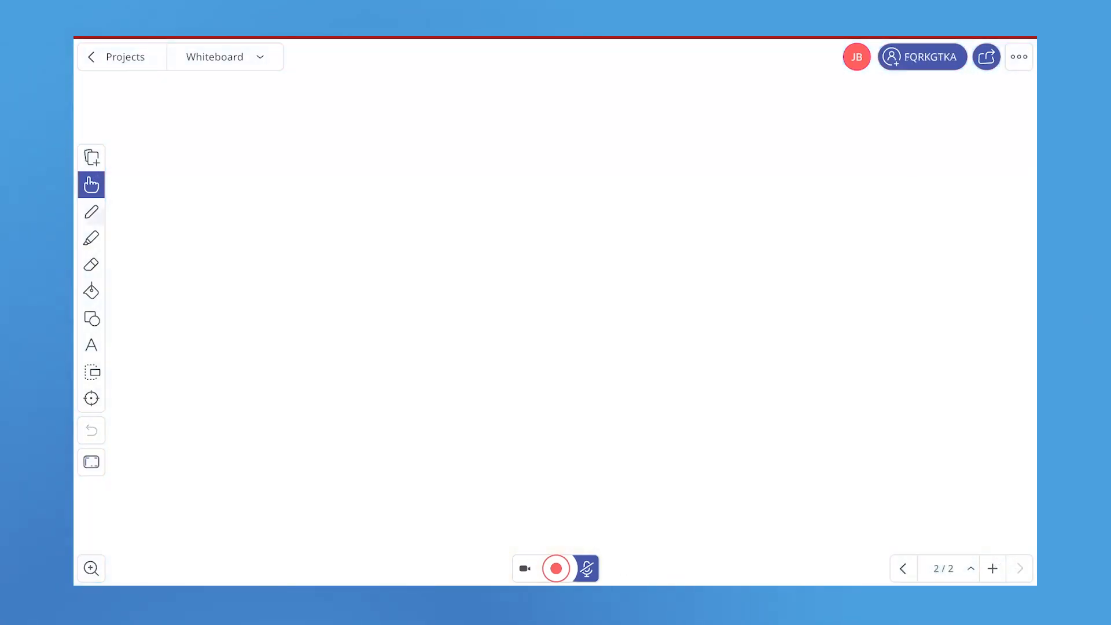
Step: Handwrite a large red "Hi!" with a thick pen on the left middle of the page
left_click(90, 210)
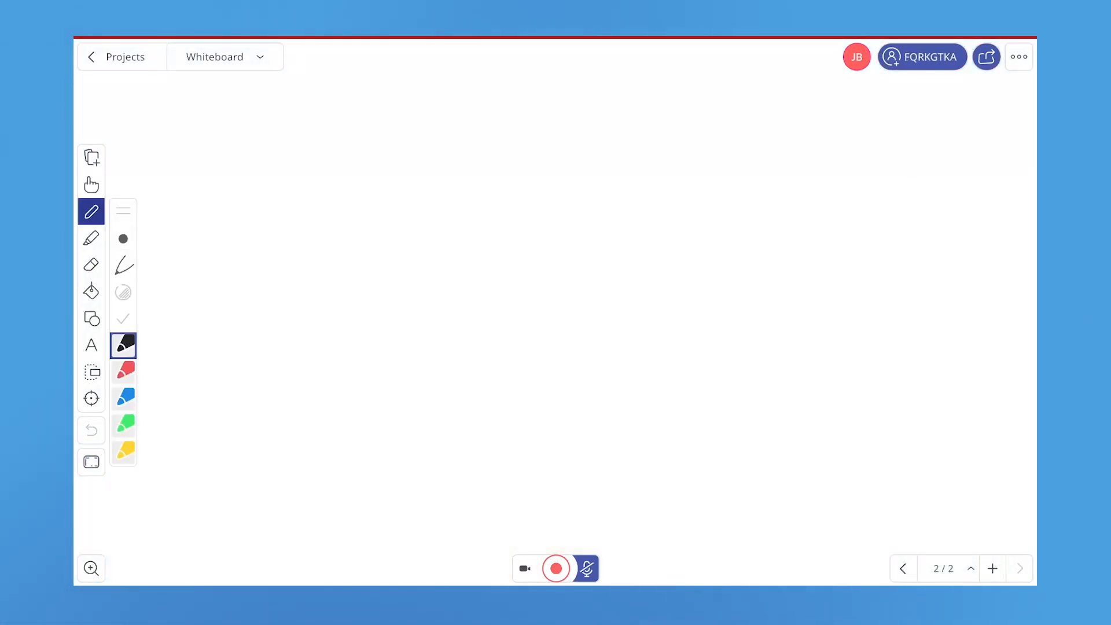
left_click(122, 238)
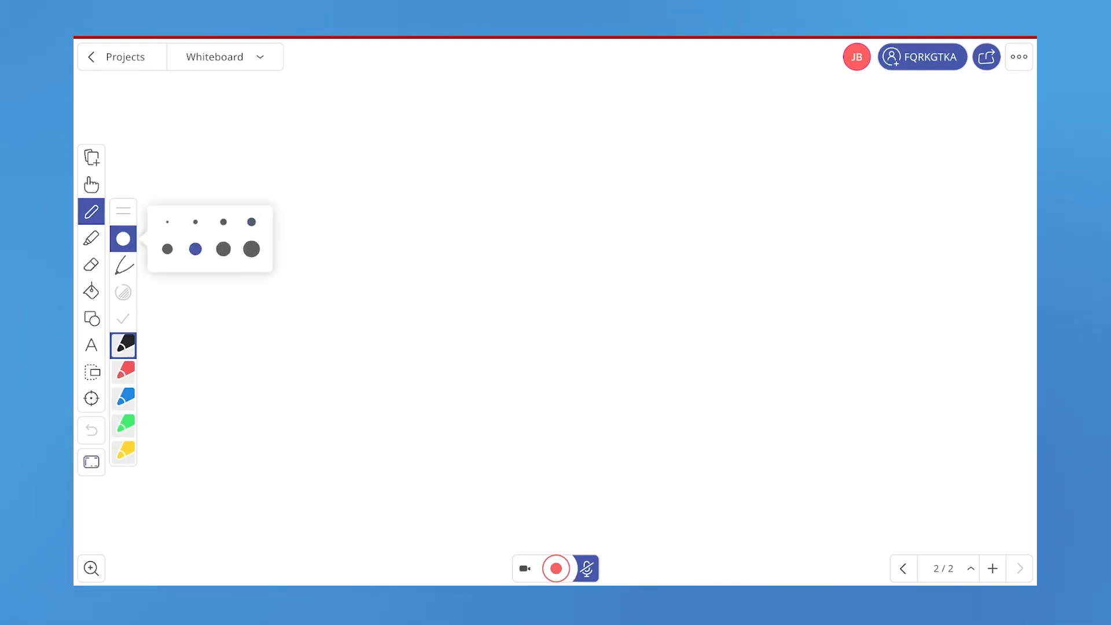
left_click(123, 372)
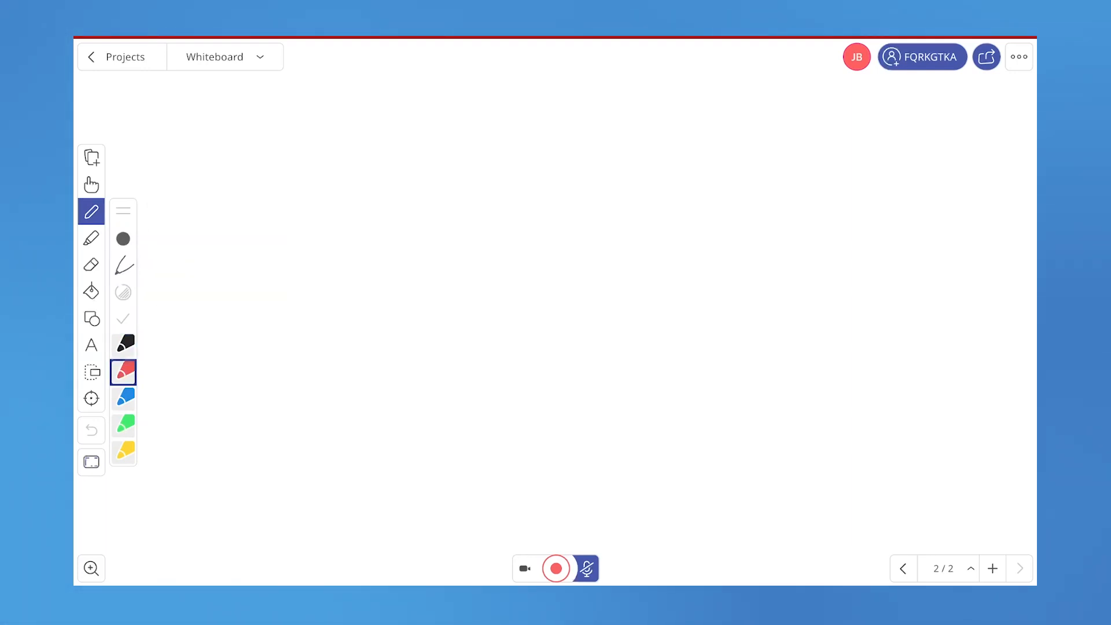
left_click_drag(396, 251, 396, 383)
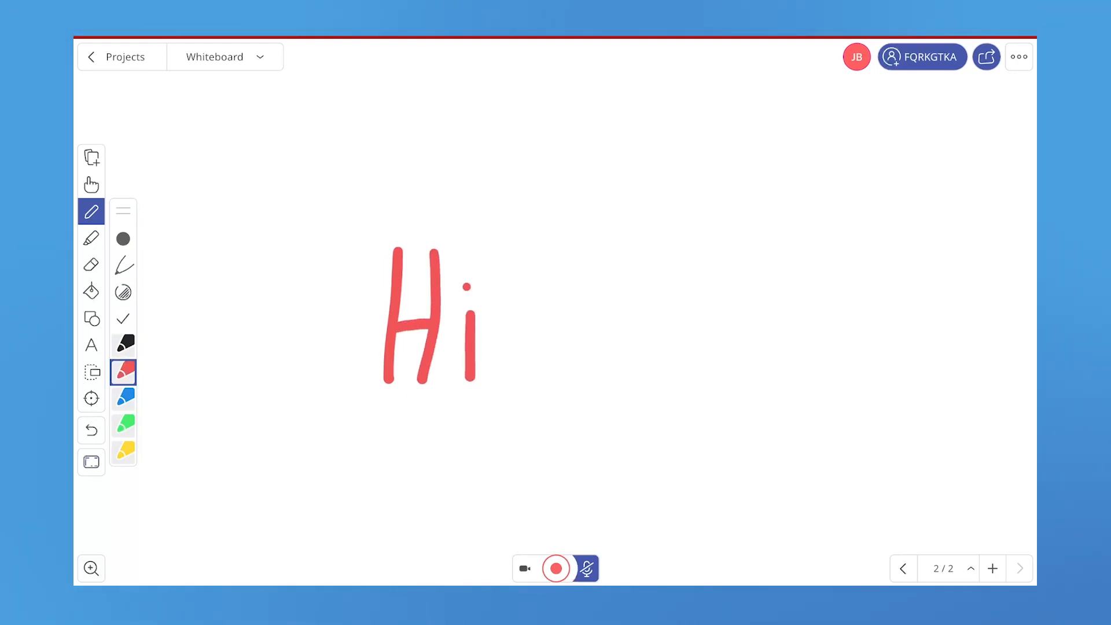
left_click_drag(496, 262, 499, 380)
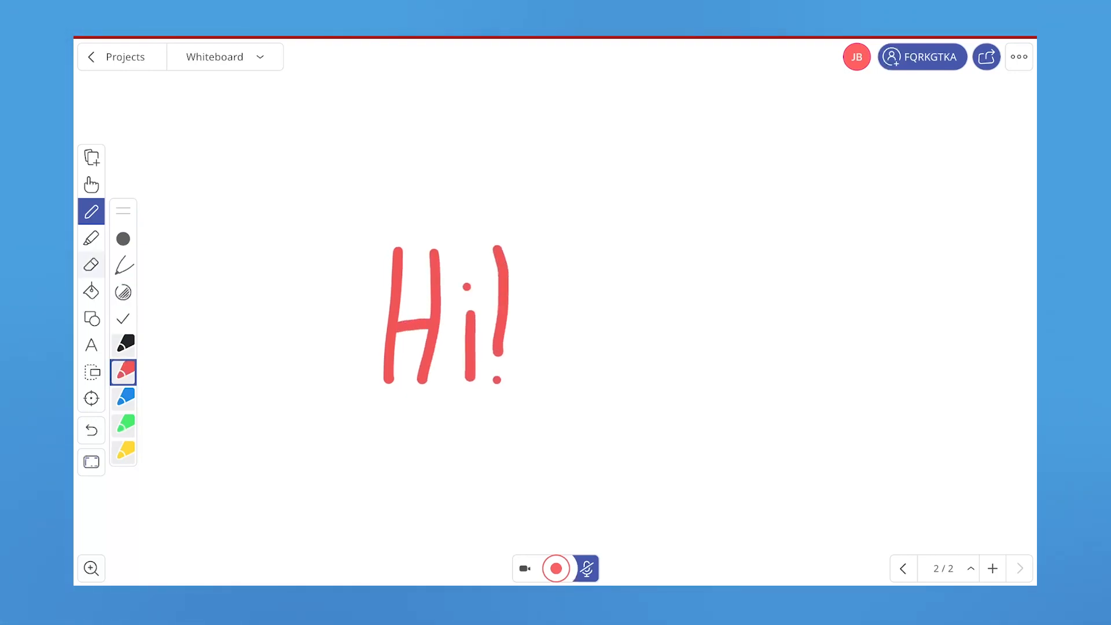
left_click(90, 264)
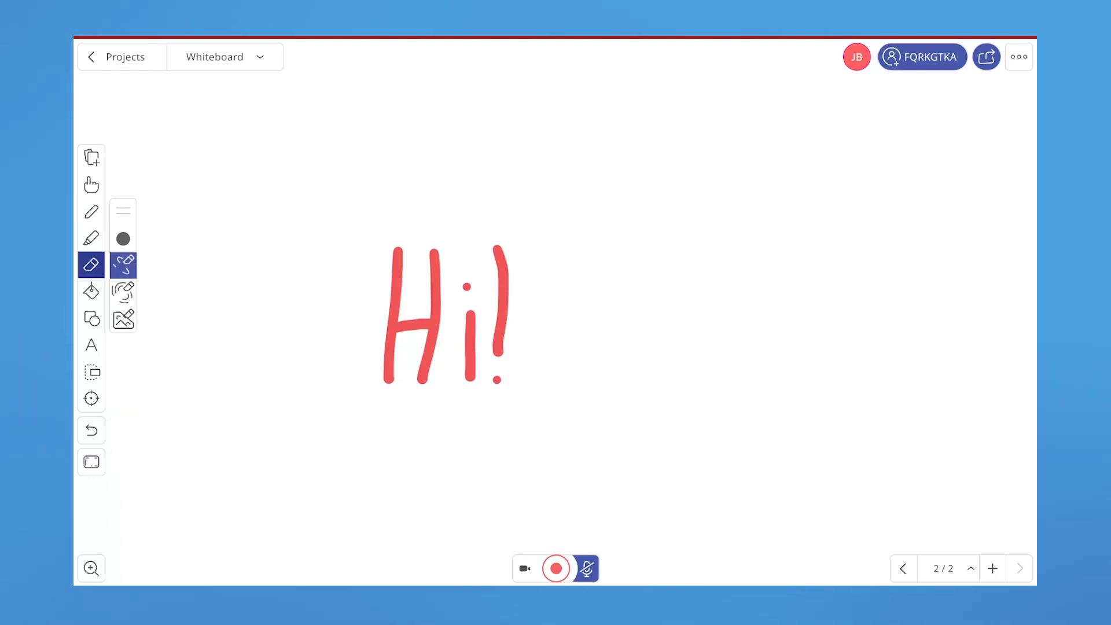
Step: Pick a larger eraser size and rub out the exclamation mark after Hi
left_click(122, 238)
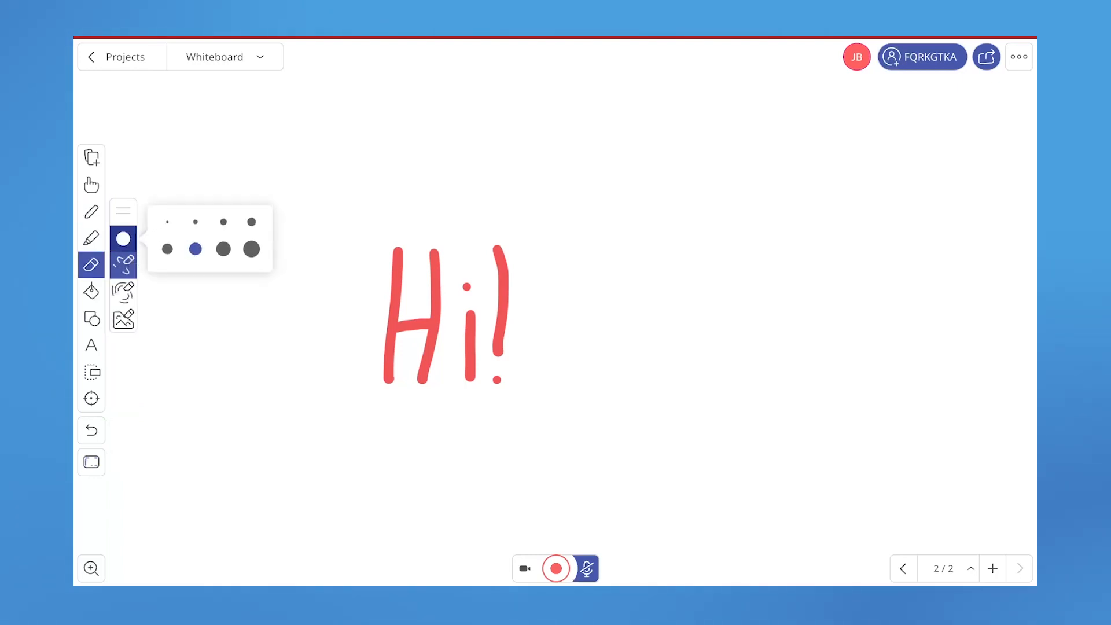
left_click(250, 249)
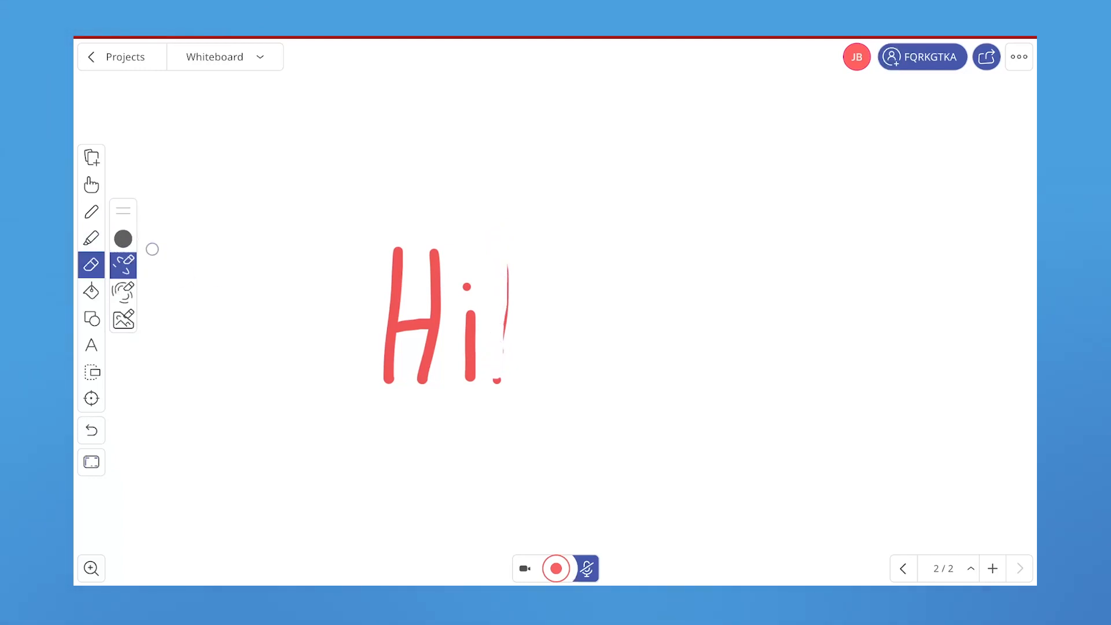
left_click(122, 238)
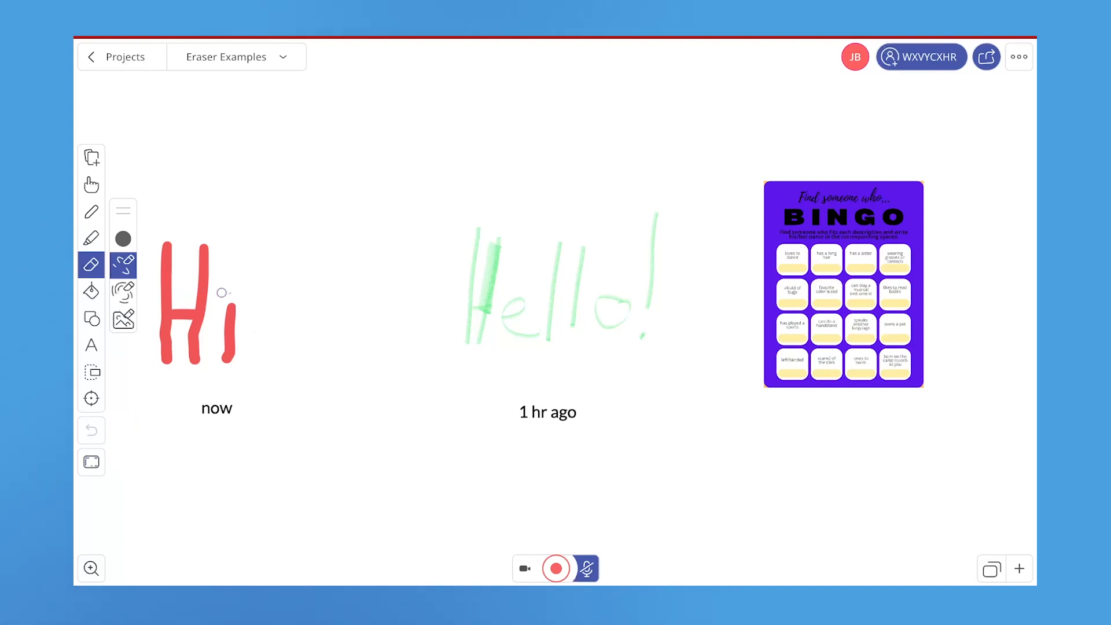
Step: Erase the i from the red Hi and switch the eraser to erase-all mode
left_click_drag(221, 292, 220, 344)
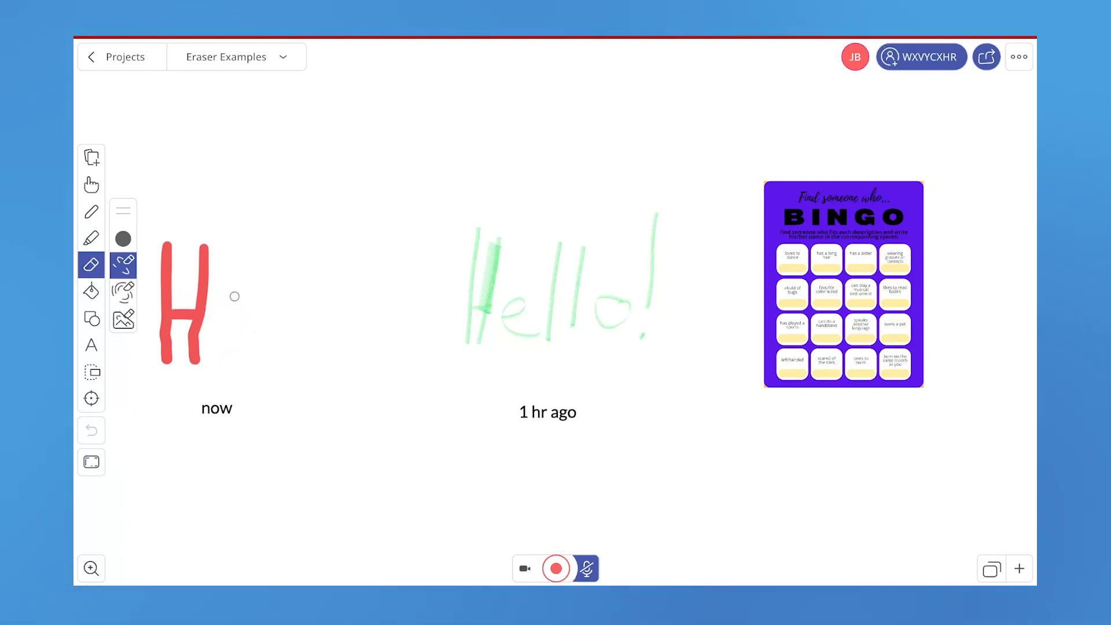
mouse_move(474, 314)
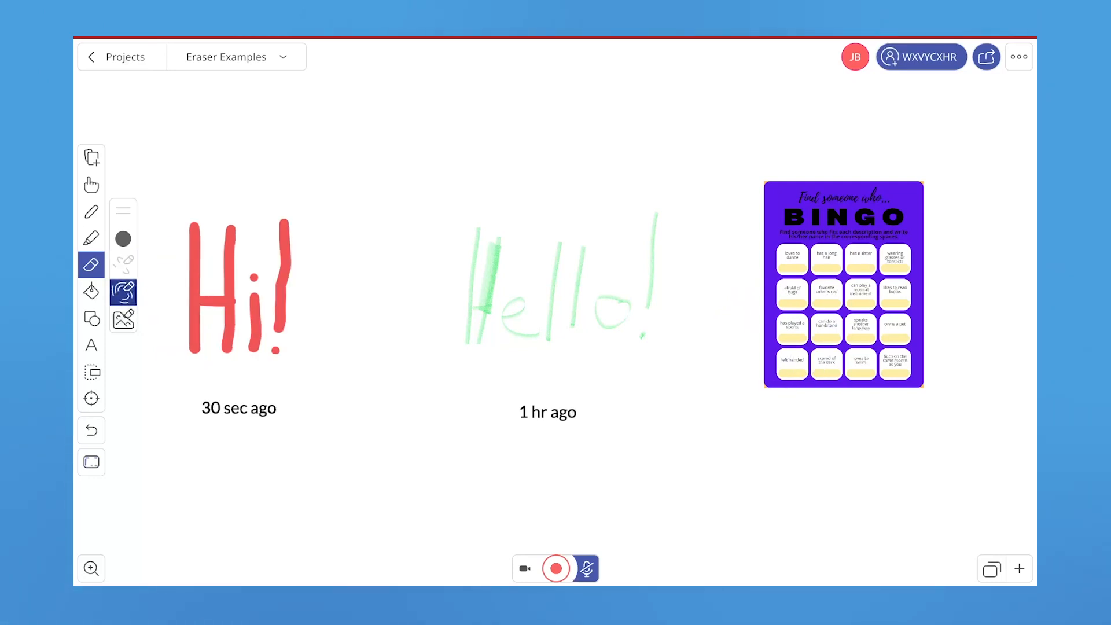
mouse_move(123, 292)
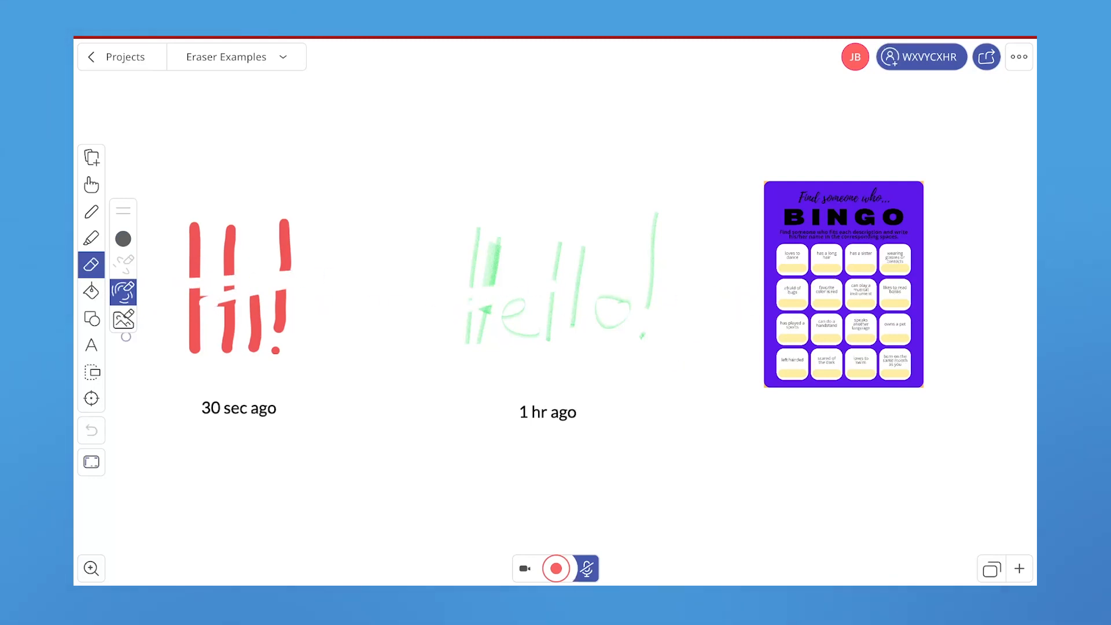
left_click(123, 316)
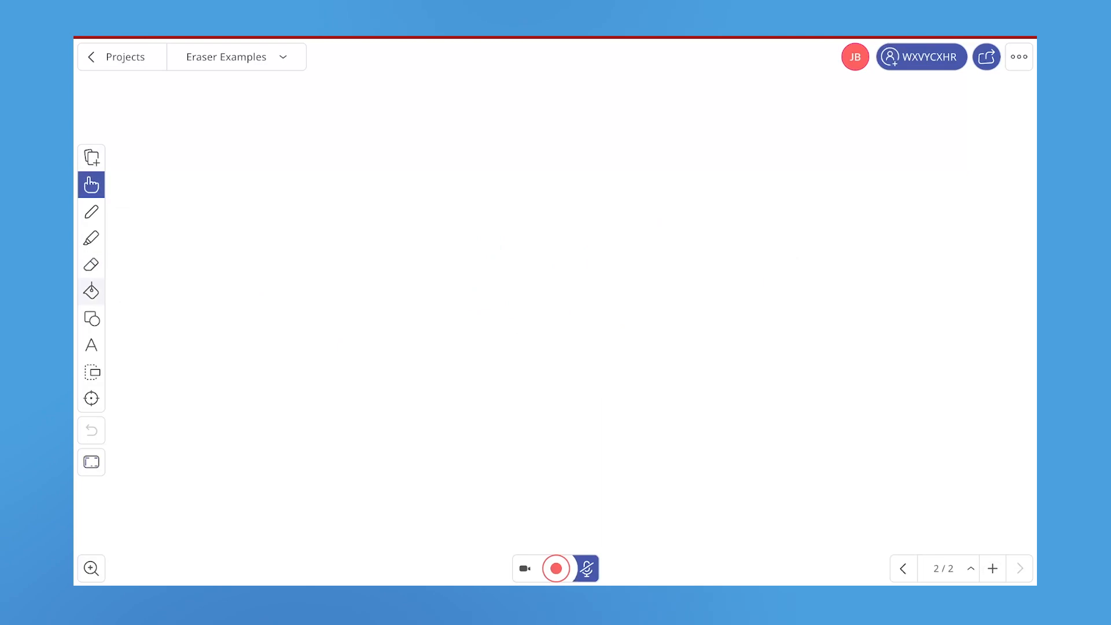
mouse_move(90, 290)
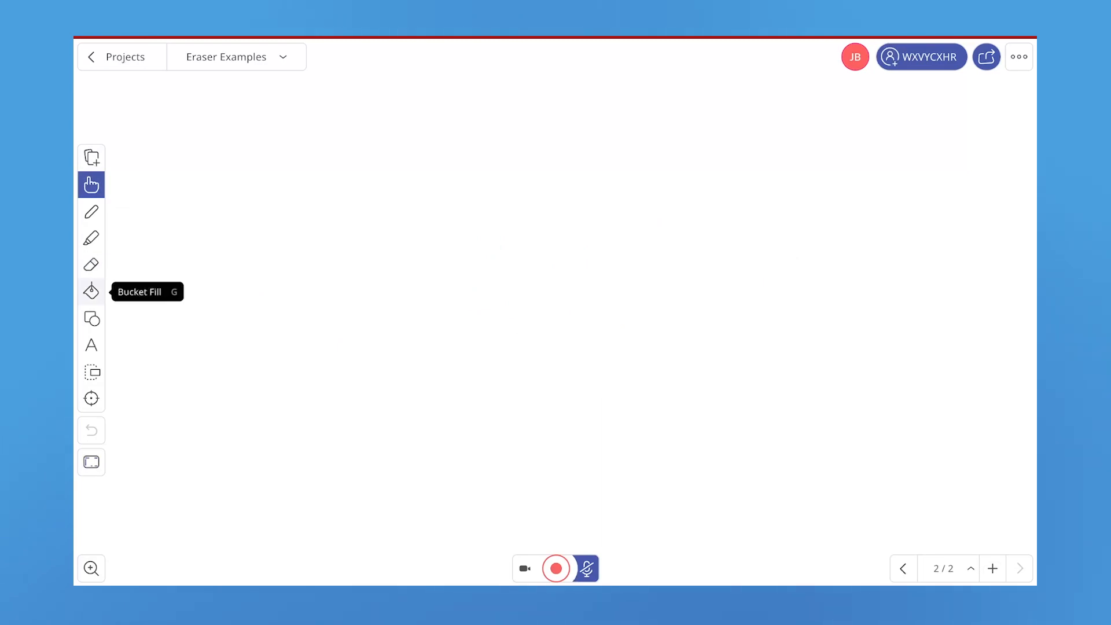
Step: Bucket-fill the page red and raise the shape border width to 2.4
left_click(90, 291)
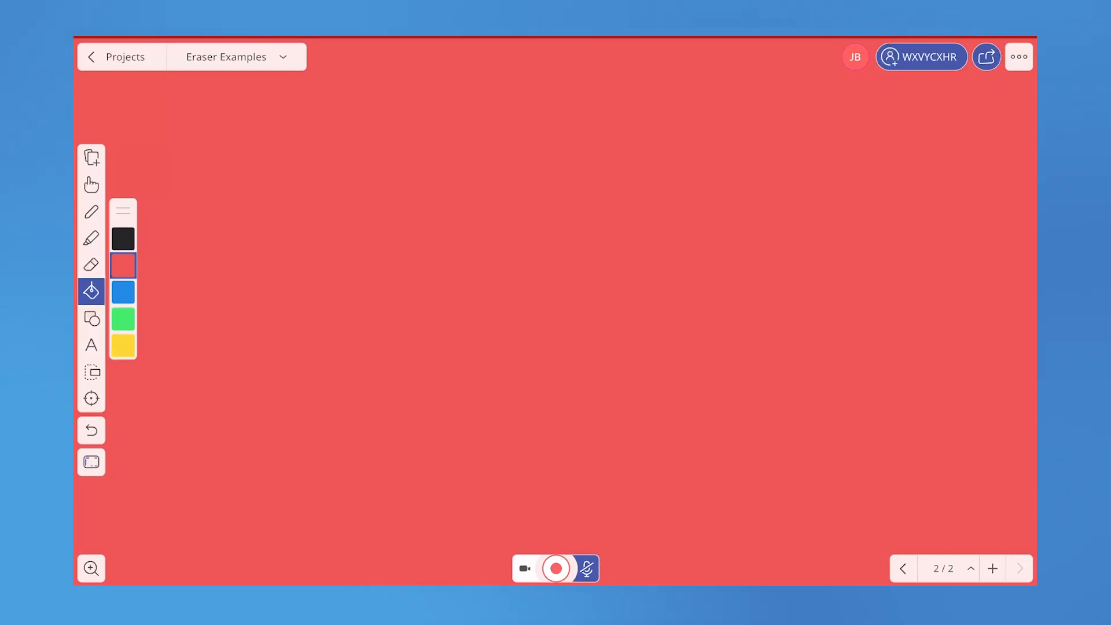
left_click(90, 317)
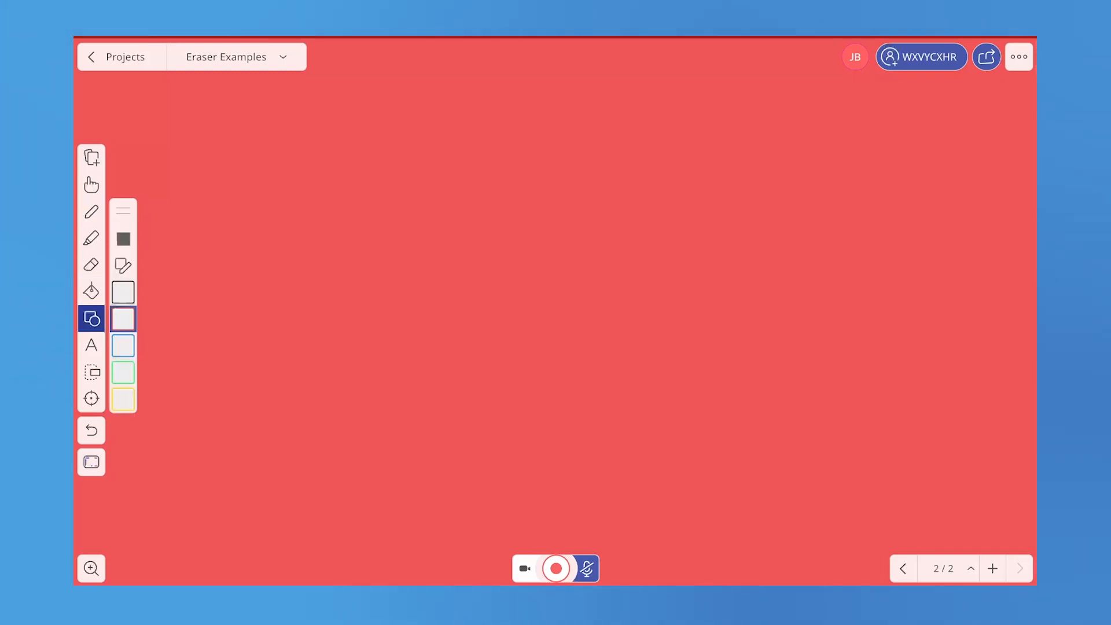
left_click(122, 239)
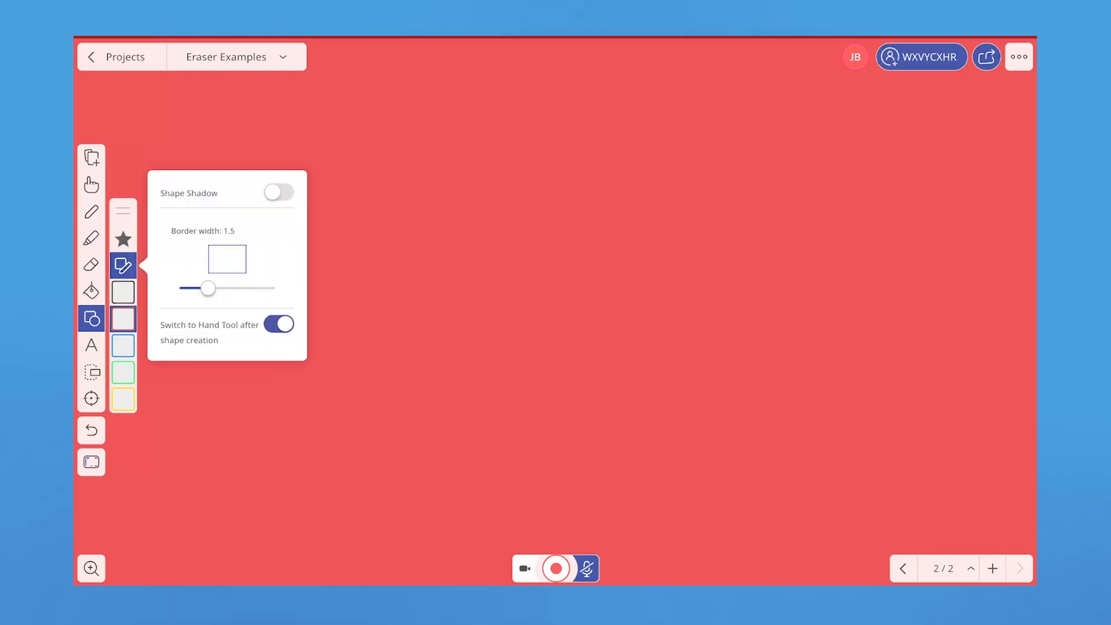
left_click_drag(207, 288, 224, 288)
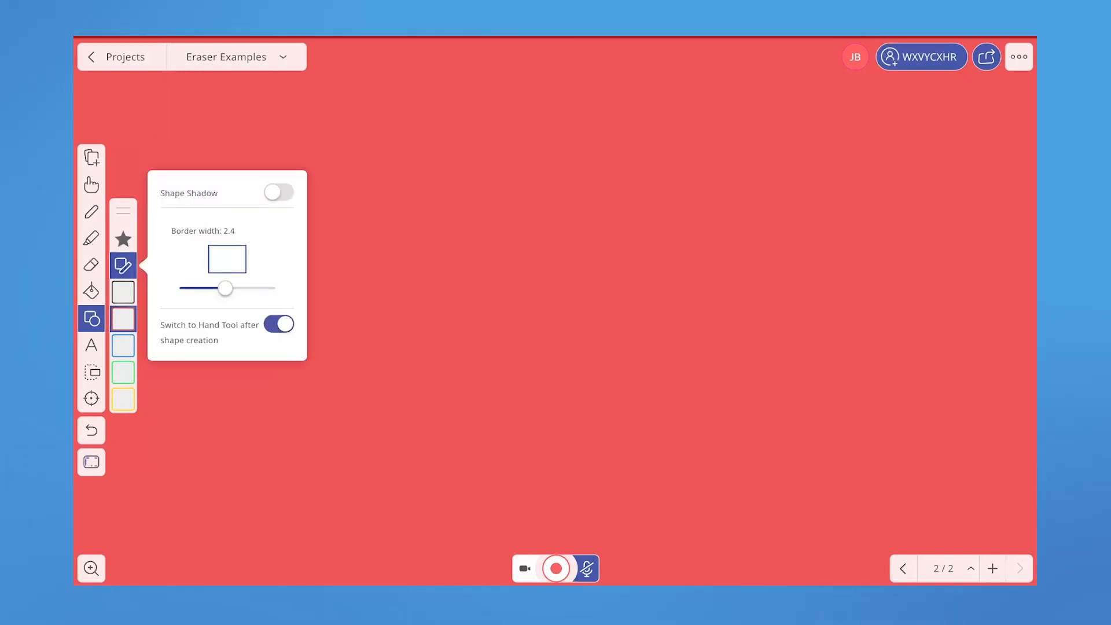
left_click(278, 192)
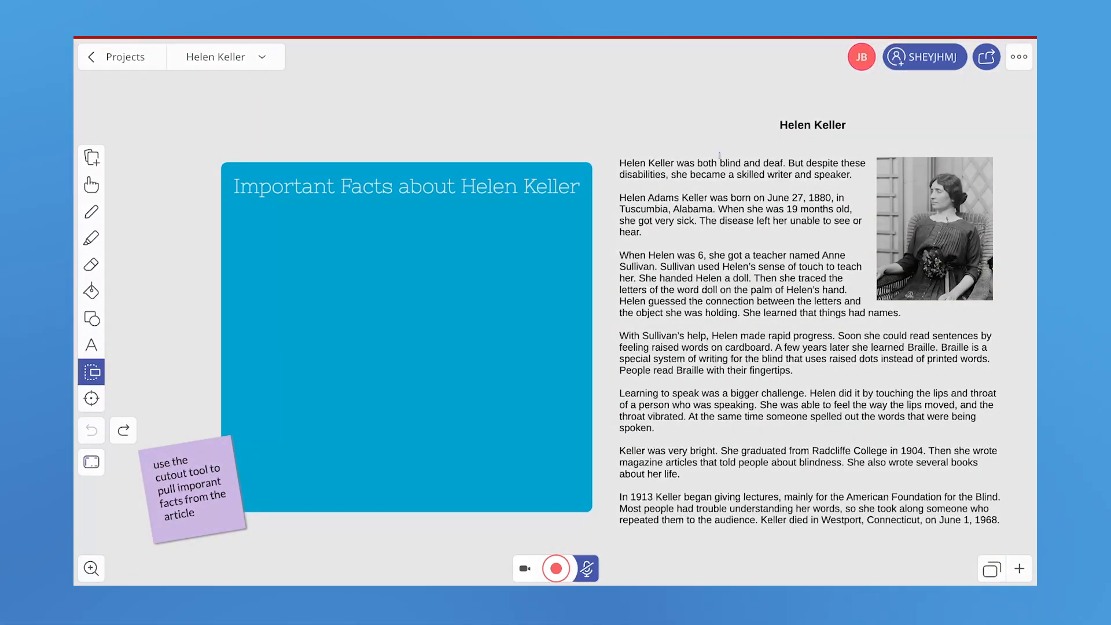
Step: Cut out 'blind and deaf.' and 'born on June 27, 1880,' and move the birth date into the blue box
left_click_drag(722, 163, 784, 172)
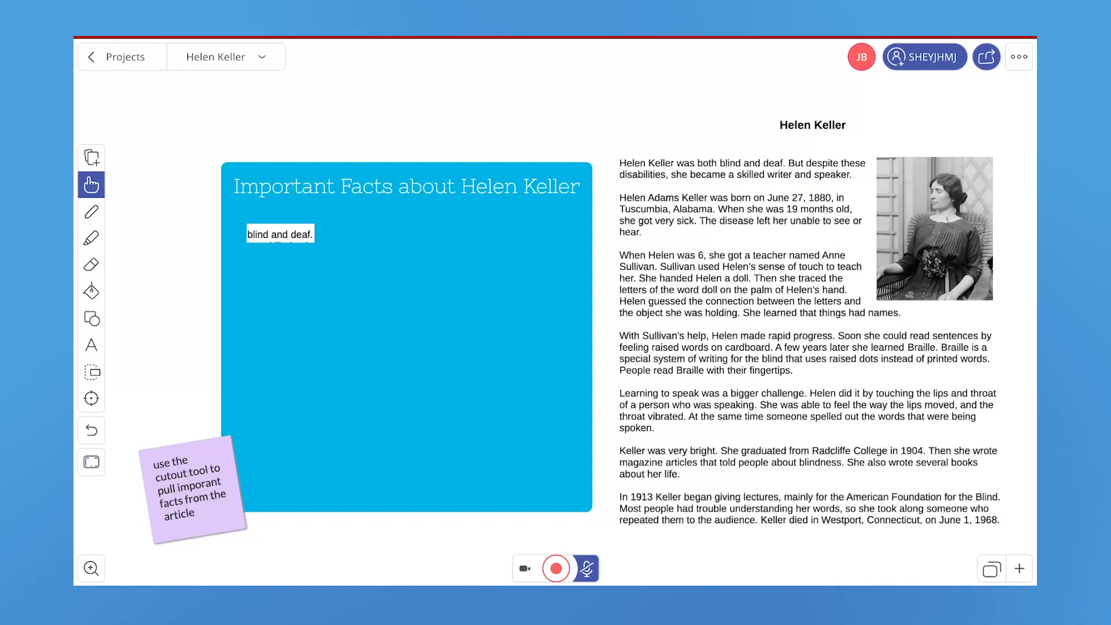
left_click(90, 372)
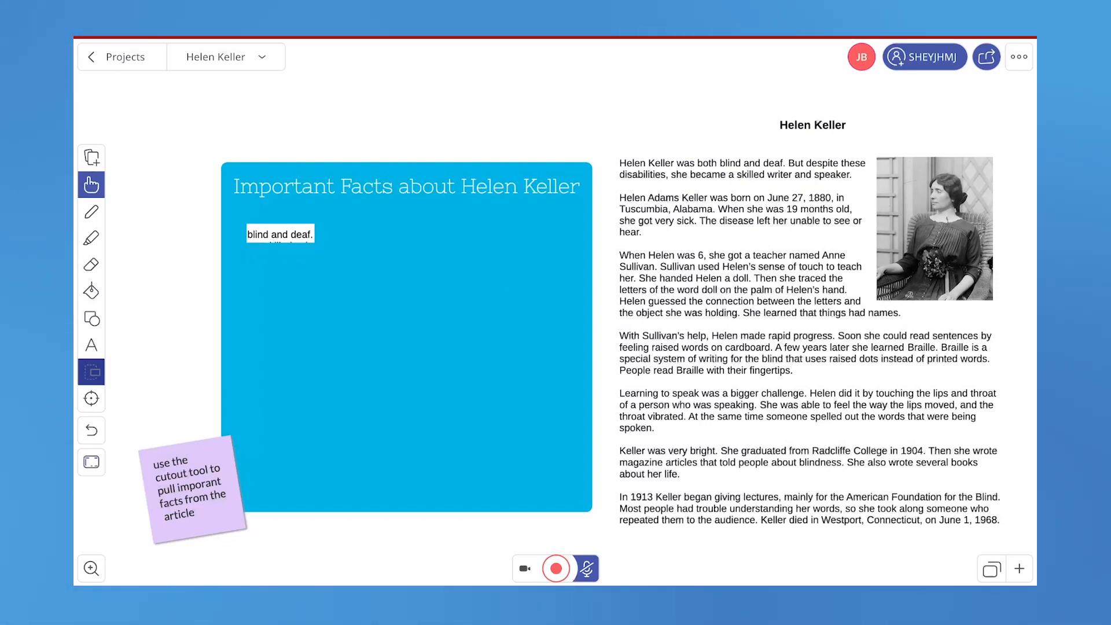
left_click(92, 371)
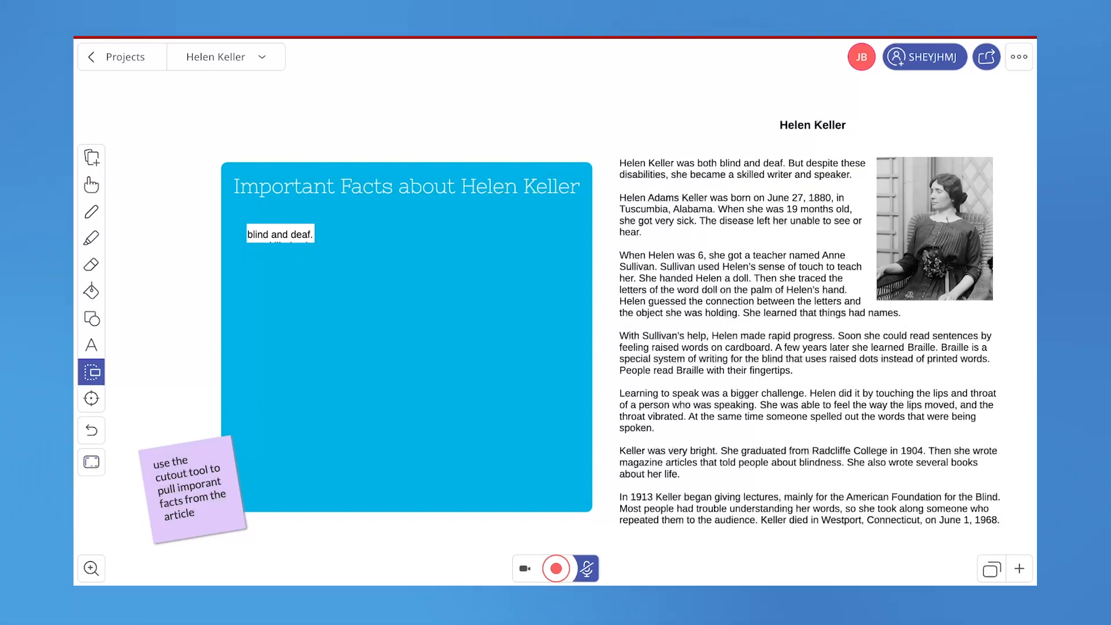
left_click(91, 184)
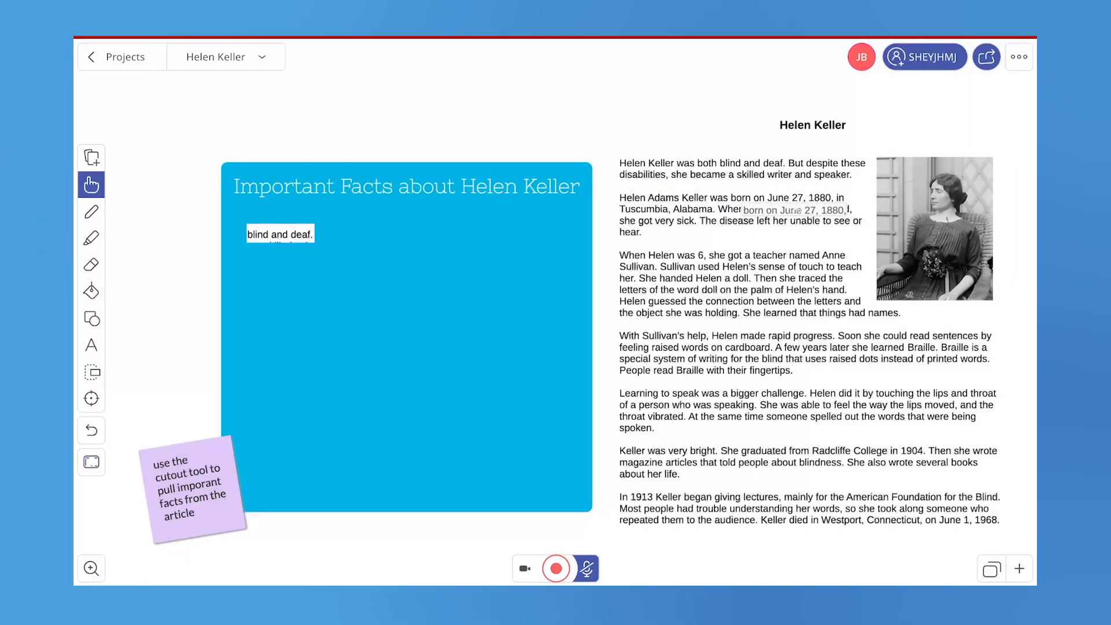
left_click_drag(792, 211, 293, 275)
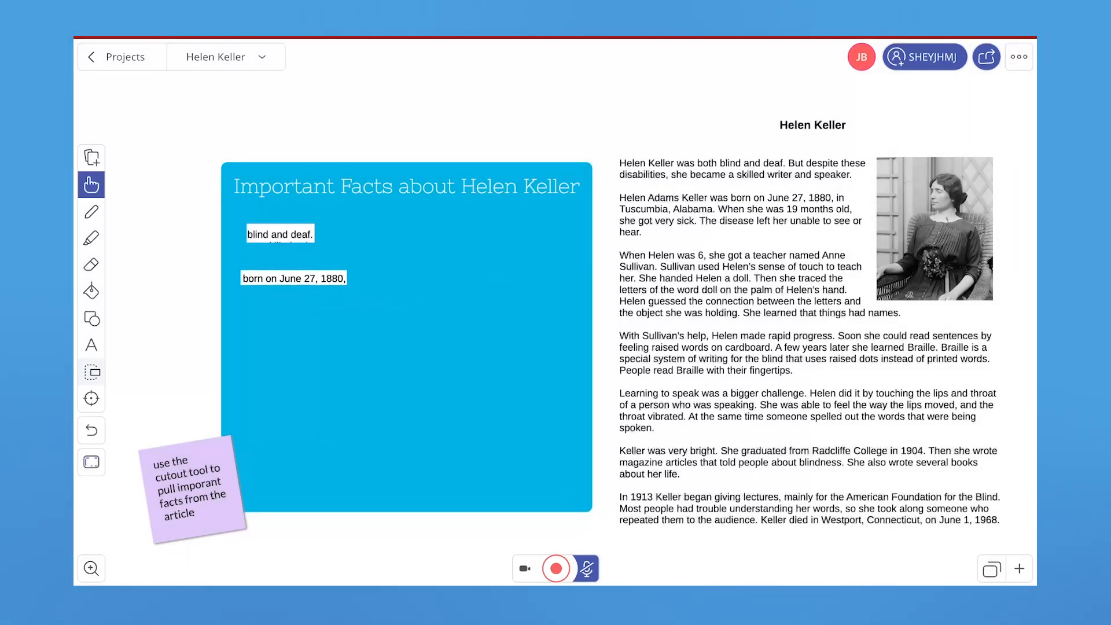
Step: Cut out 'a skilled writer and speaker.' and move it into the blue facts box
left_click(91, 371)
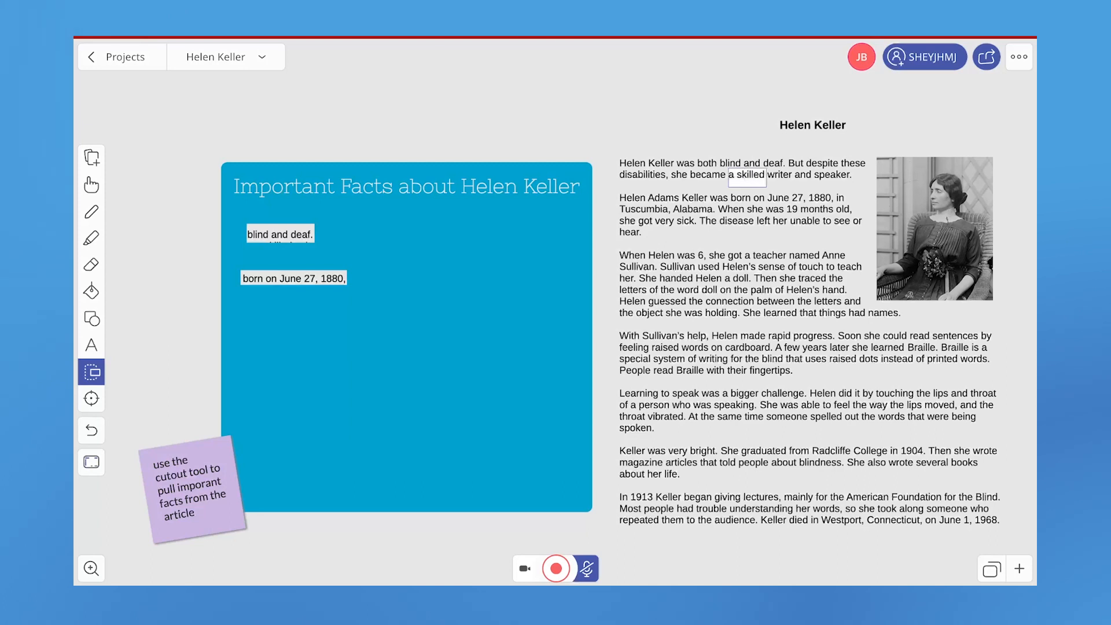
left_click(90, 184)
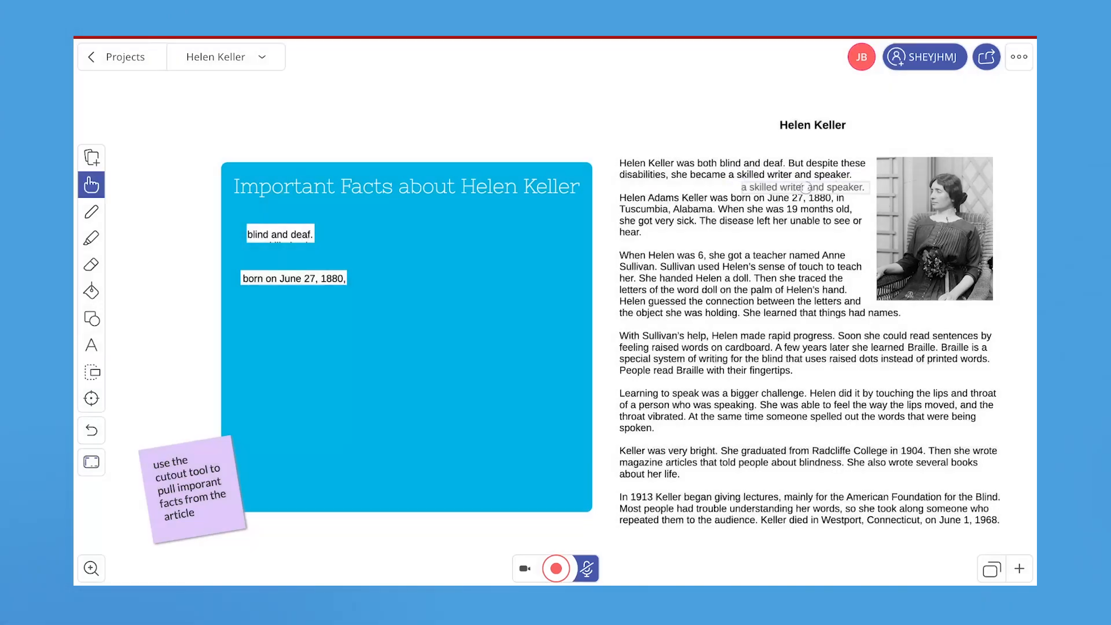
left_click_drag(800, 186, 298, 317)
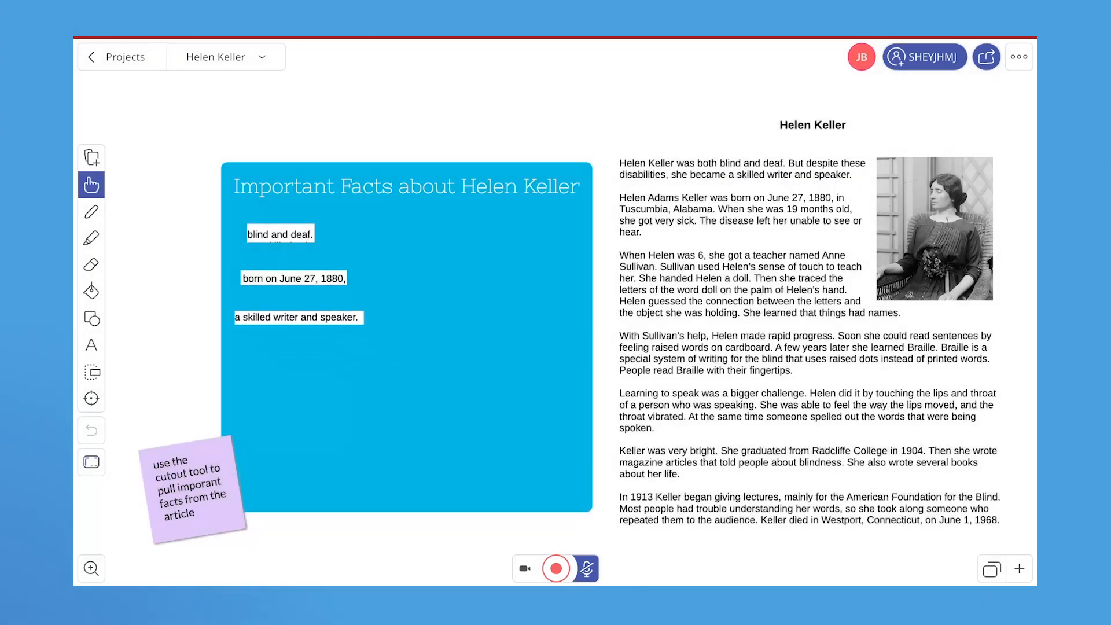
Step: Point at the Helen Keller article text with the laser pointer, then show the layouts list (standard, presenter, simple, custom, fullscreen)
left_click(90, 398)
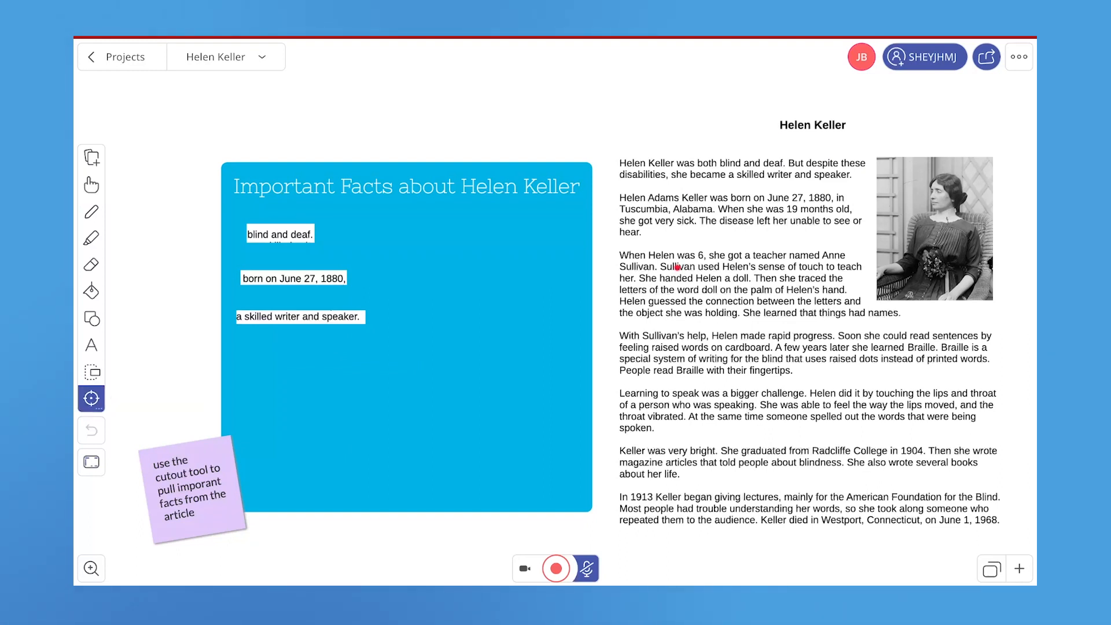
mouse_move(858, 268)
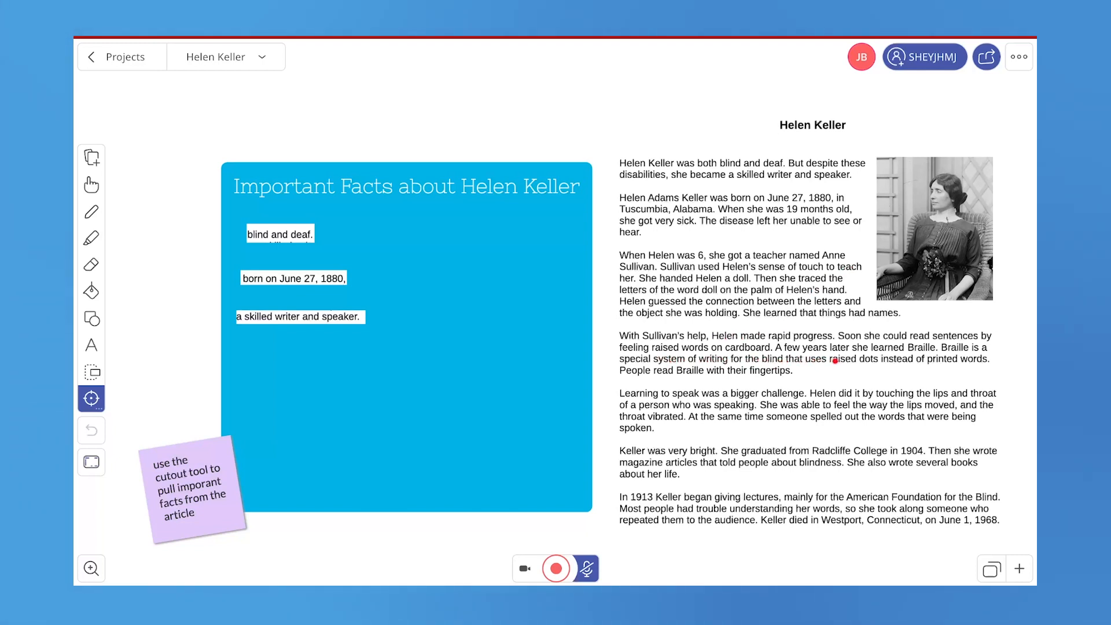
mouse_move(935, 360)
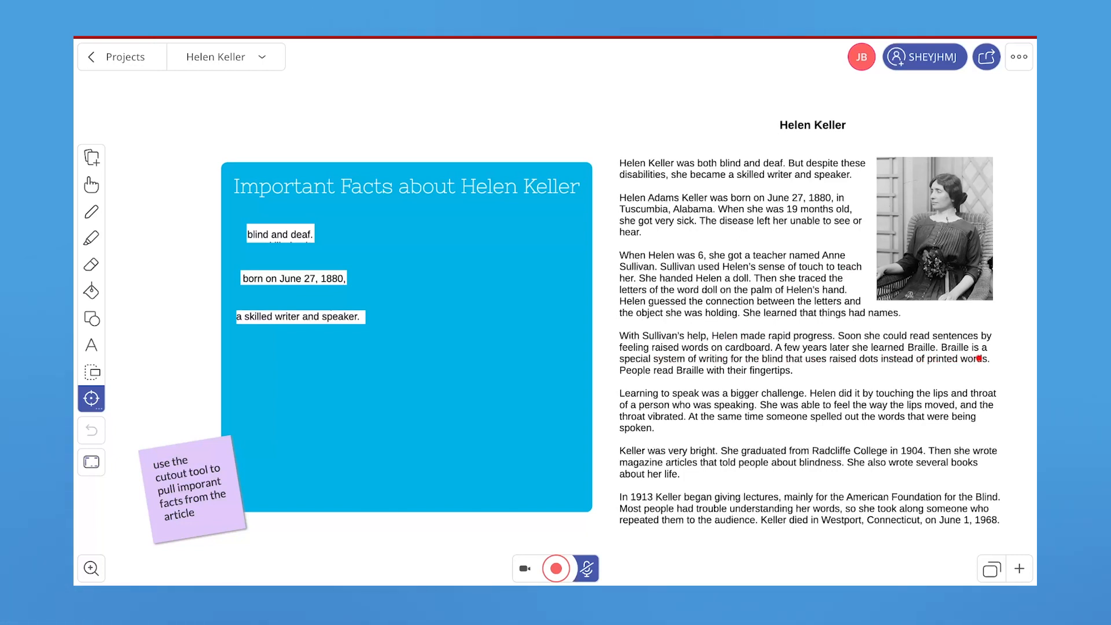
left_click(91, 462)
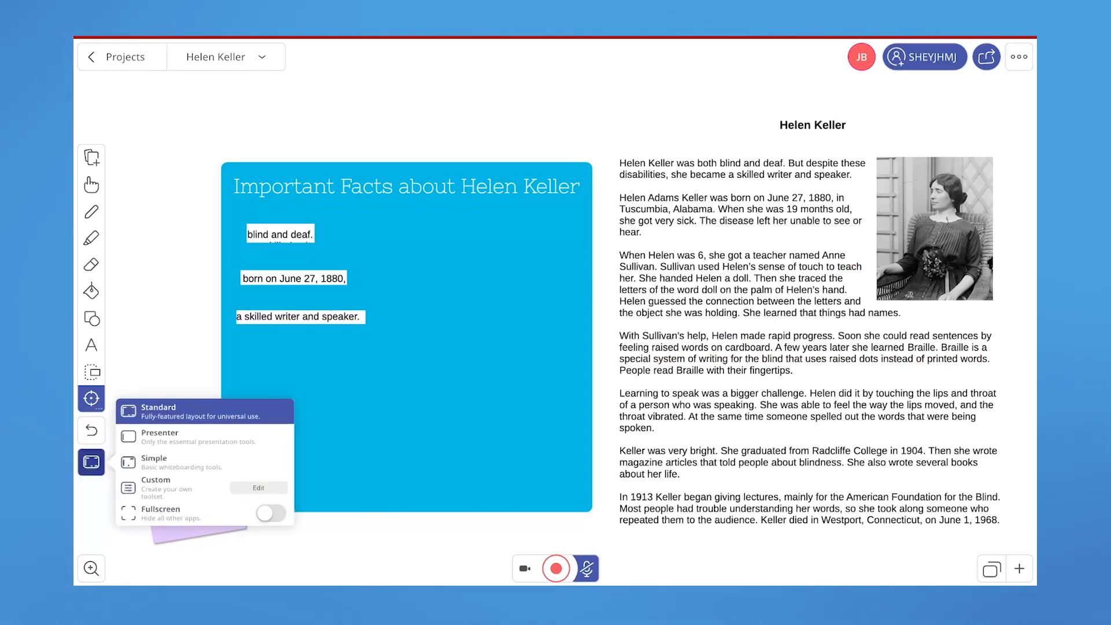